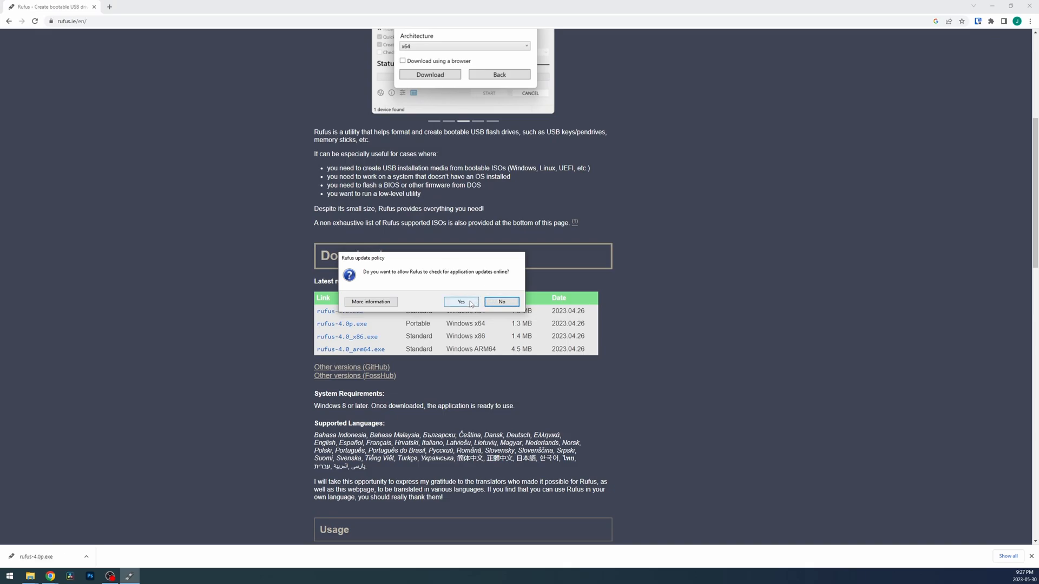
- Allow Rufus update checks and select Multiple Partitions (G:) [32 GB] as the target device
click(461, 302)
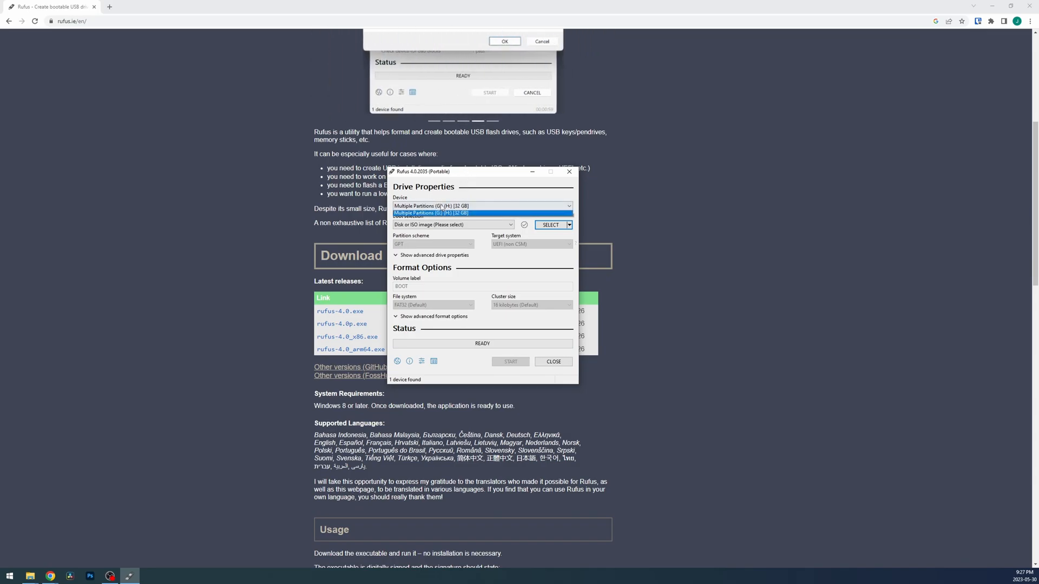
click(430, 214)
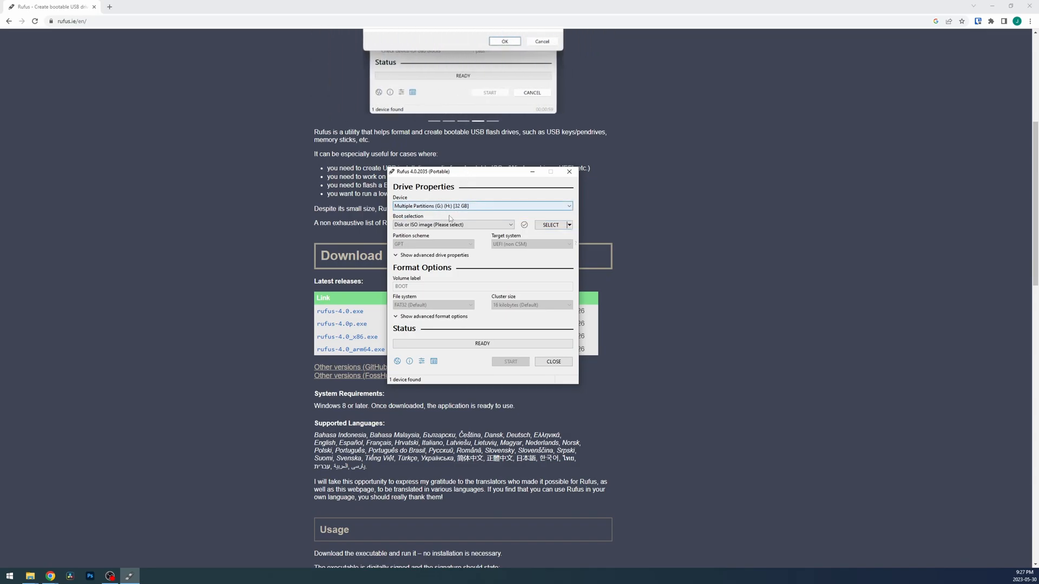
click(483, 205)
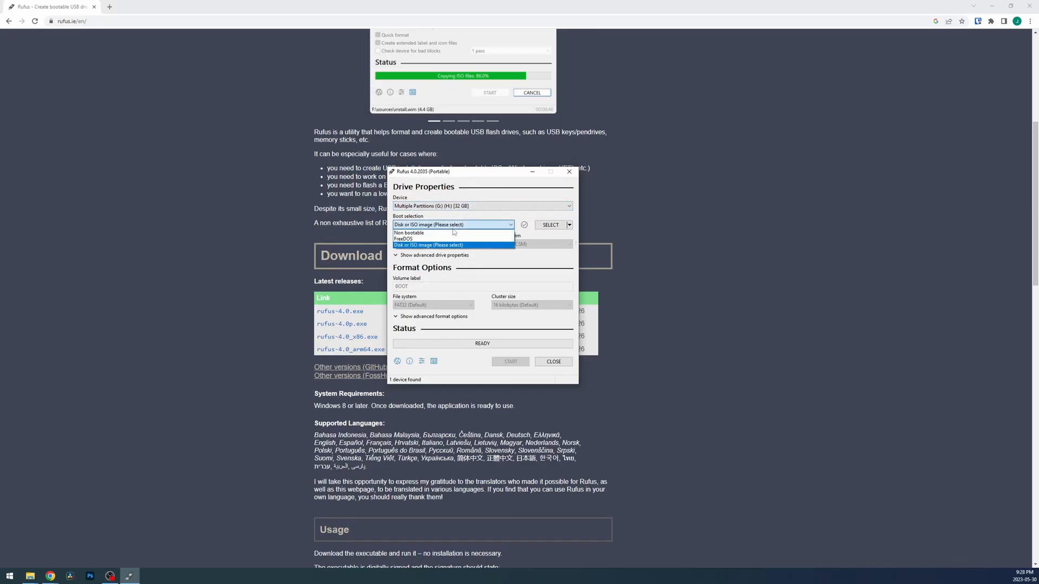
- Start a Non bootable format of the 32 GB drive, confirming the destroy-data and multiple-partitions warnings
click(409, 233)
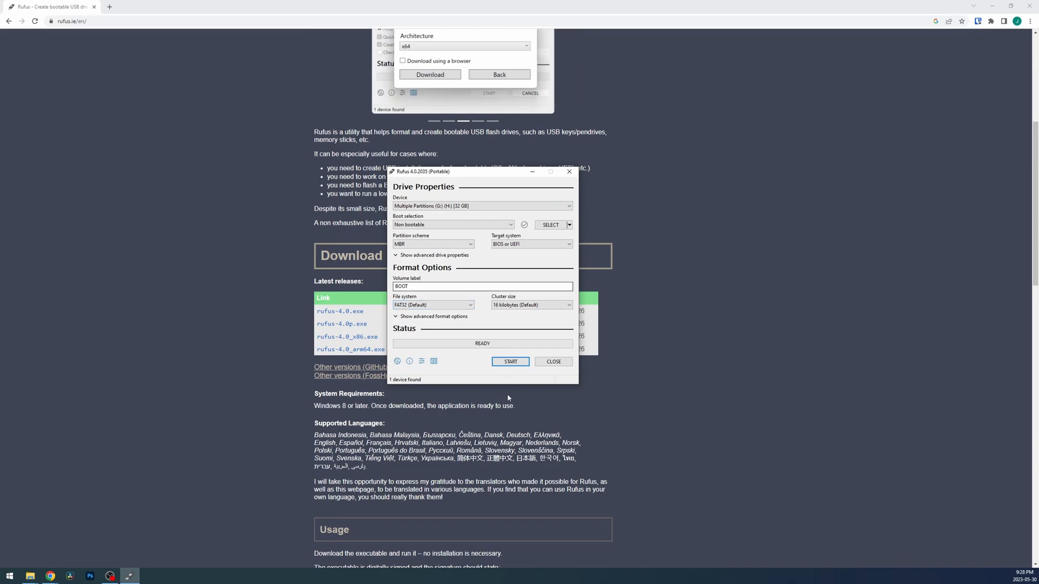
mouse_move(510, 361)
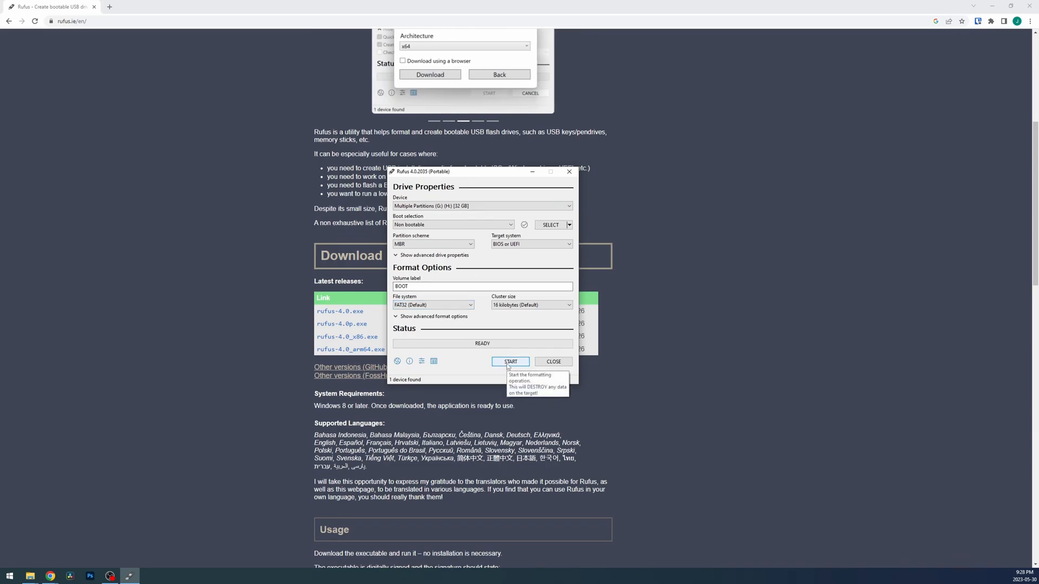
click(510, 361)
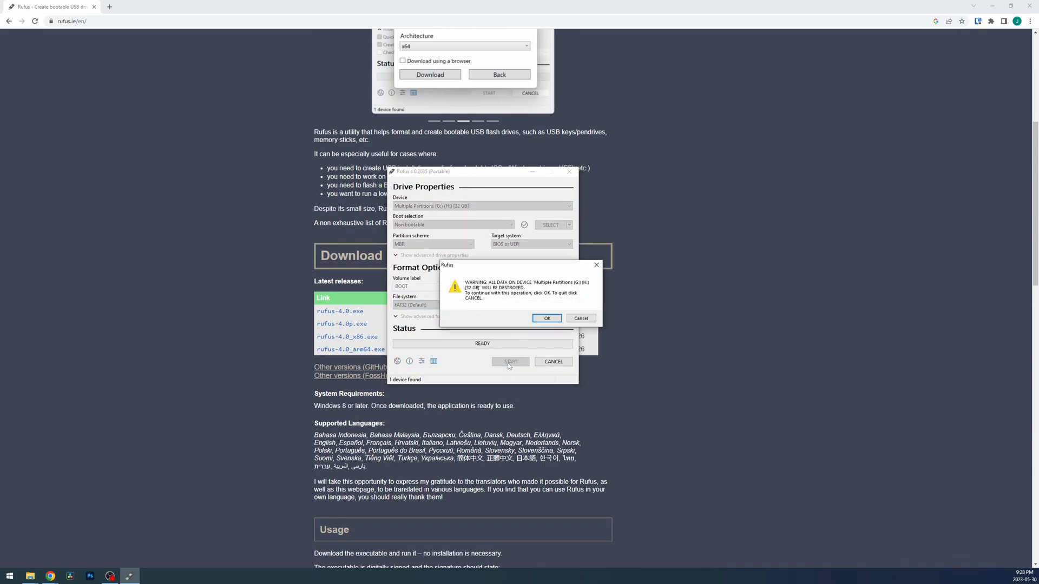
click(546, 318)
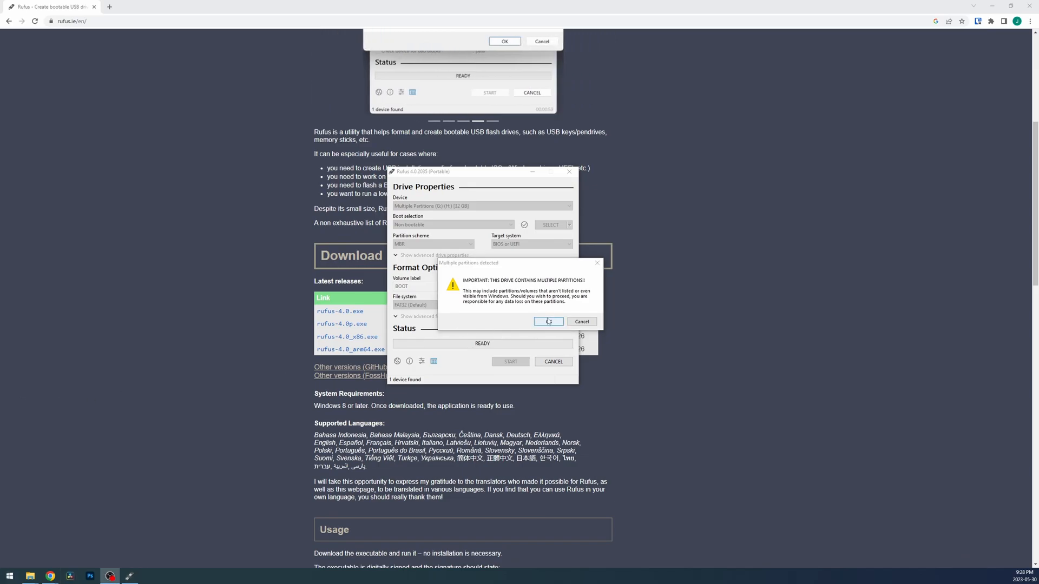
click(547, 321)
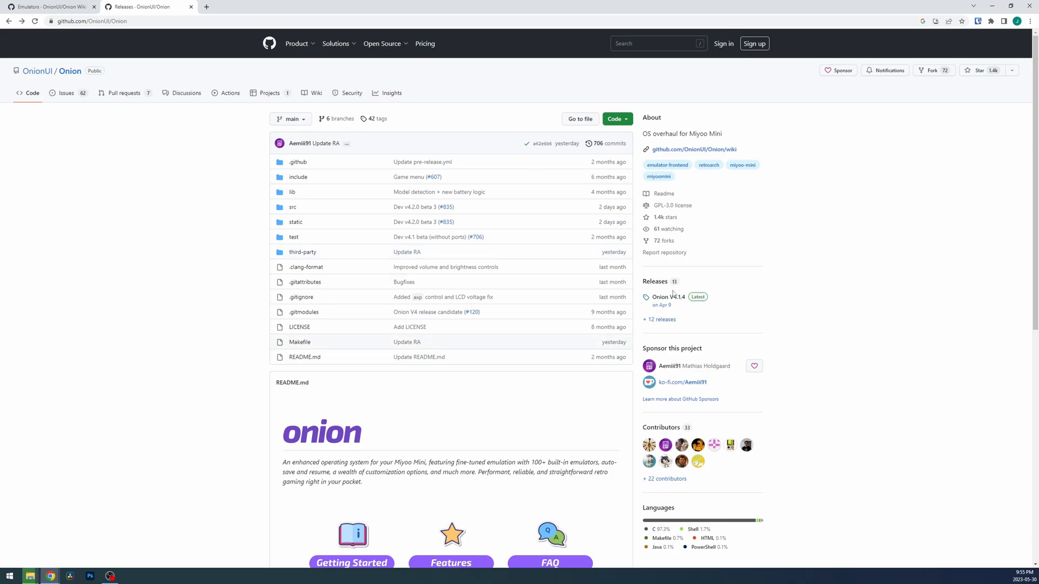
- Download Onion-v4.2.0-beta-dev-a62e6b6.zip from the OnionUI/Onion V4.2.0 beta 4 release assets
click(656, 282)
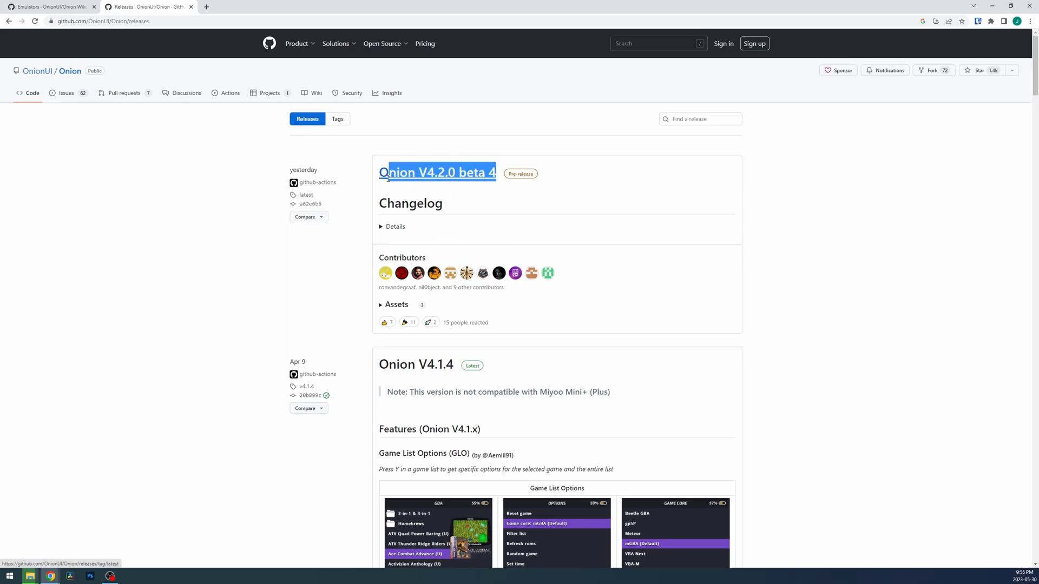
click(396, 304)
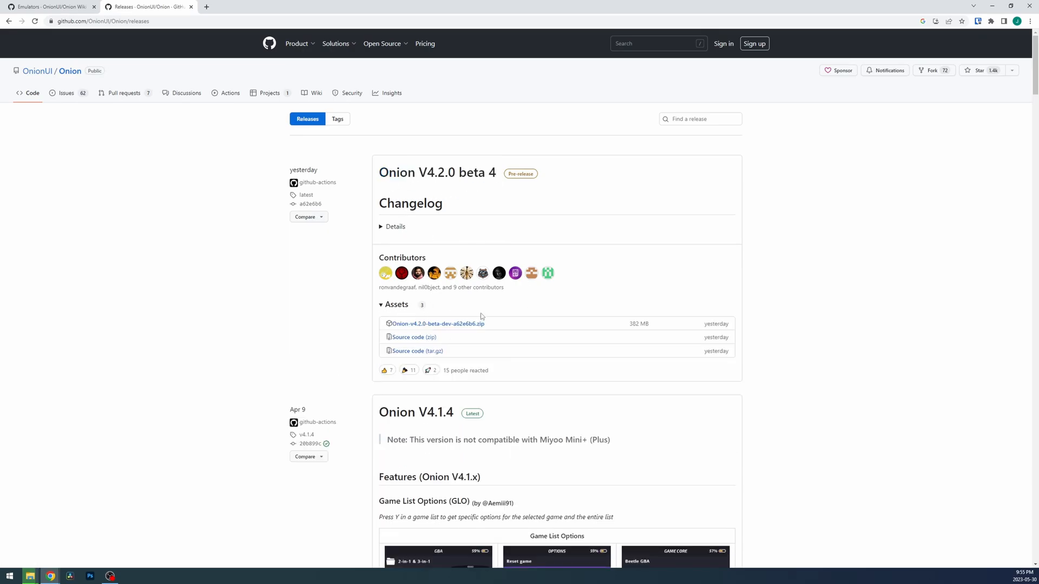
click(436, 324)
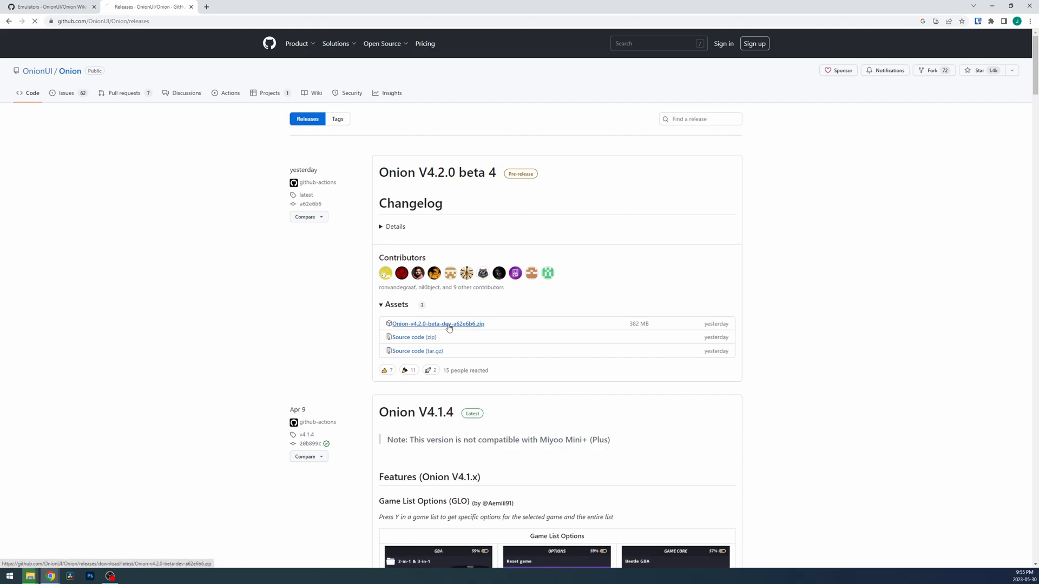
click(437, 324)
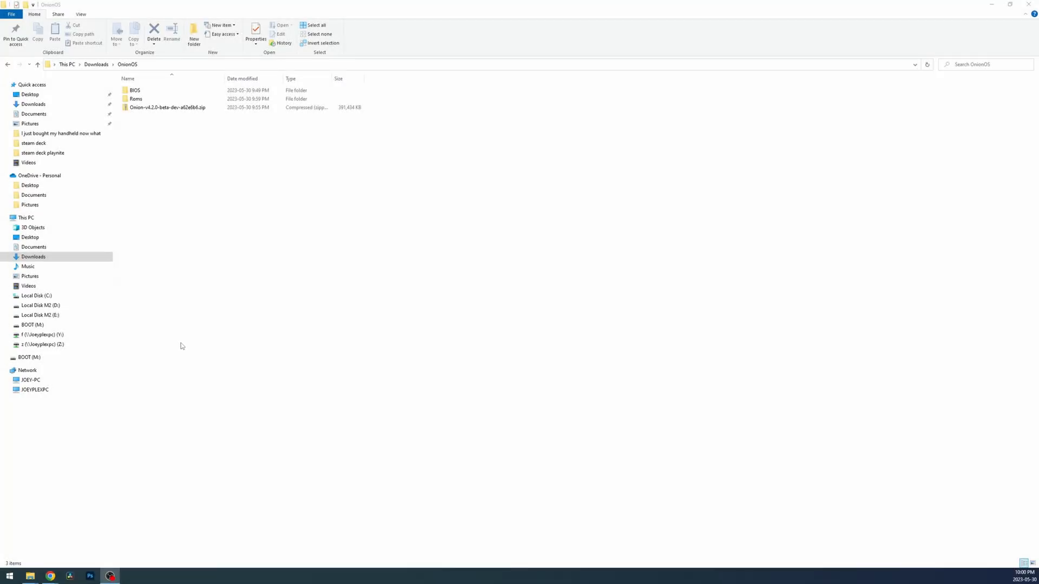
- Copy the Onion zip from Downloads\OnionOS to BOOT (M:) and 7-Zip Extract Here on the drive root
click(168, 107)
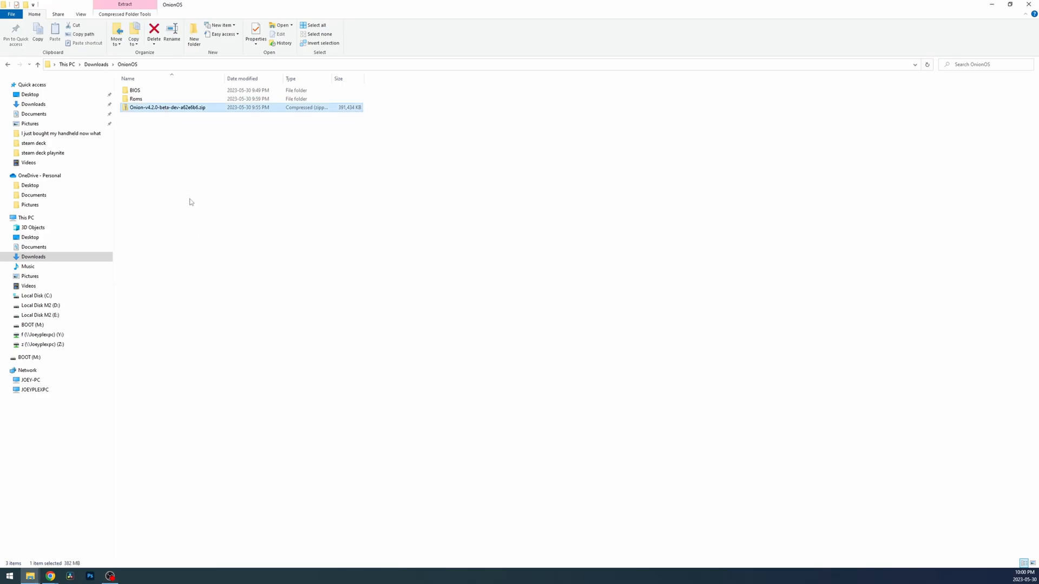
click(33, 325)
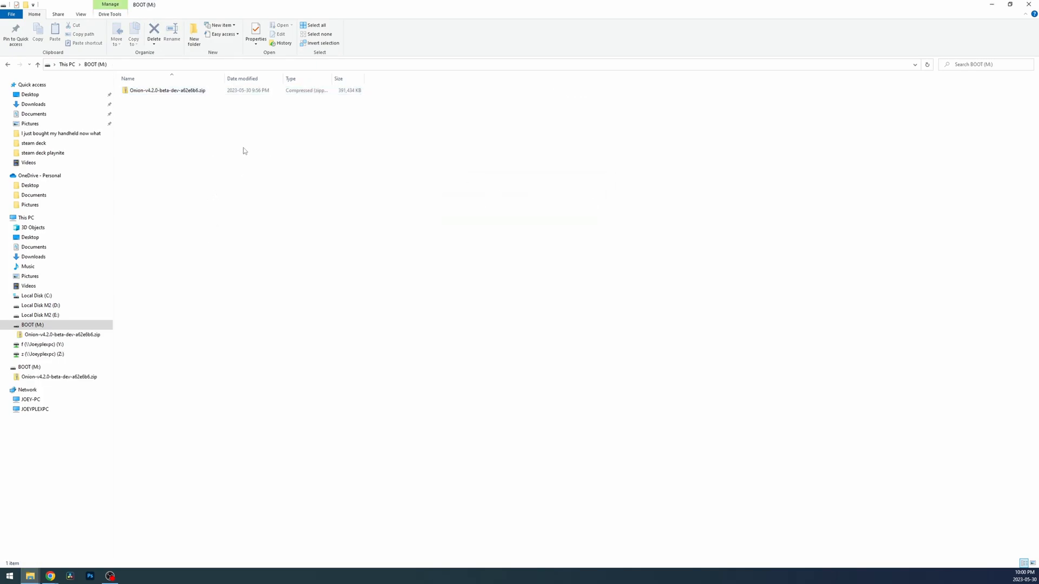
right_click(166, 90)
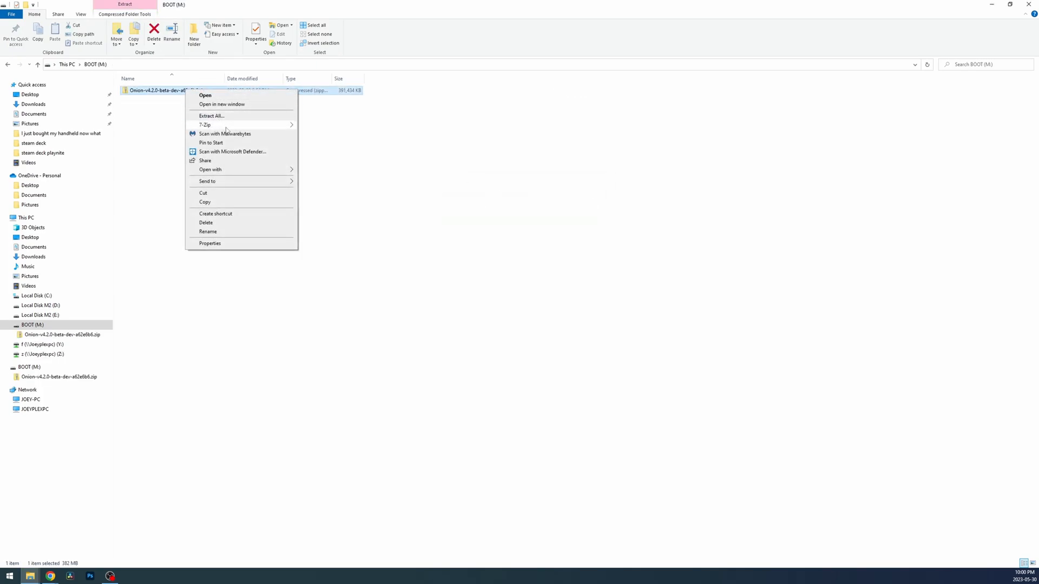
mouse_move(205, 125)
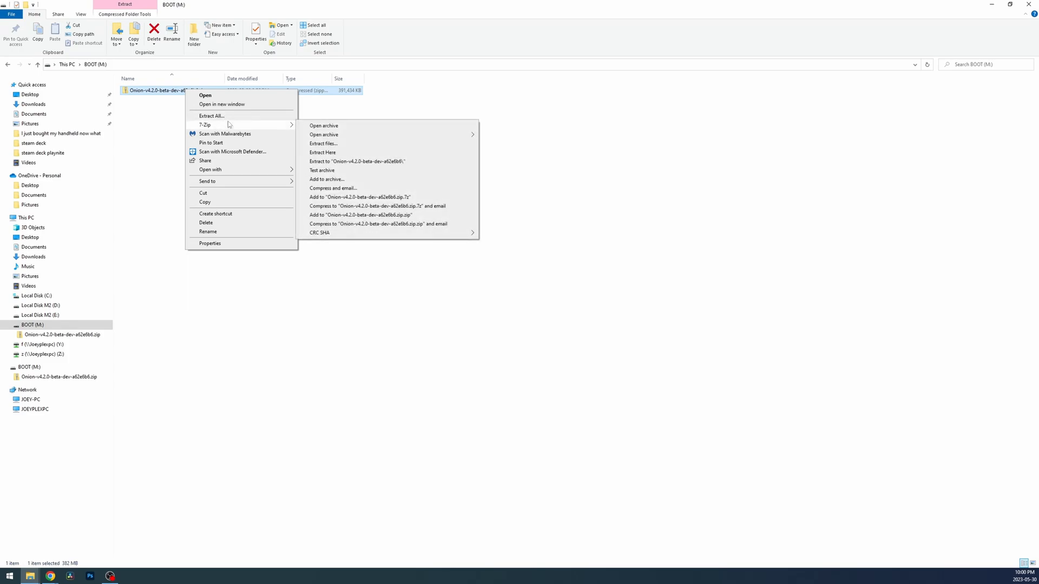
click(323, 152)
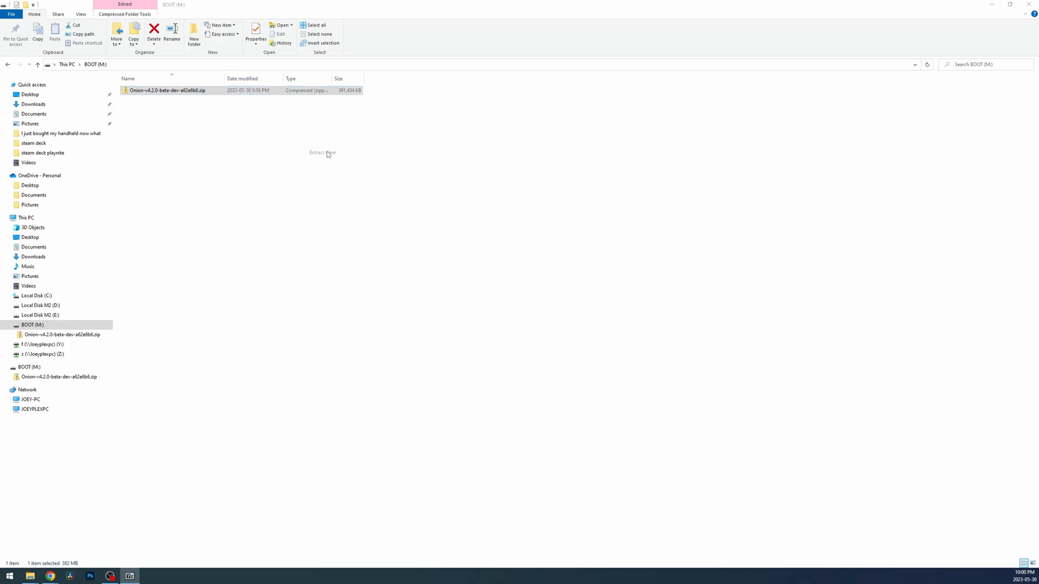
click(323, 153)
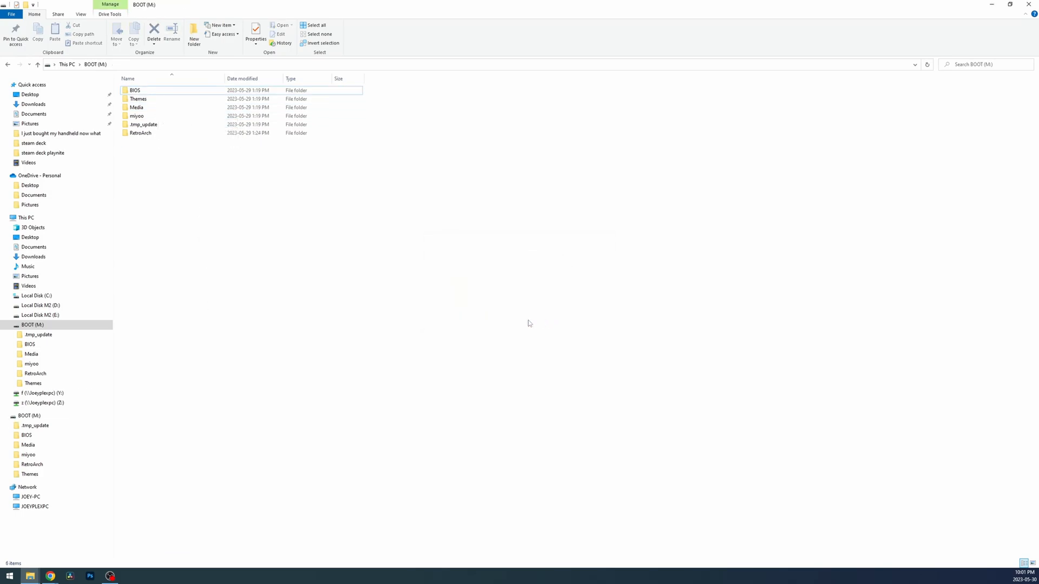
mouse_move(314, 232)
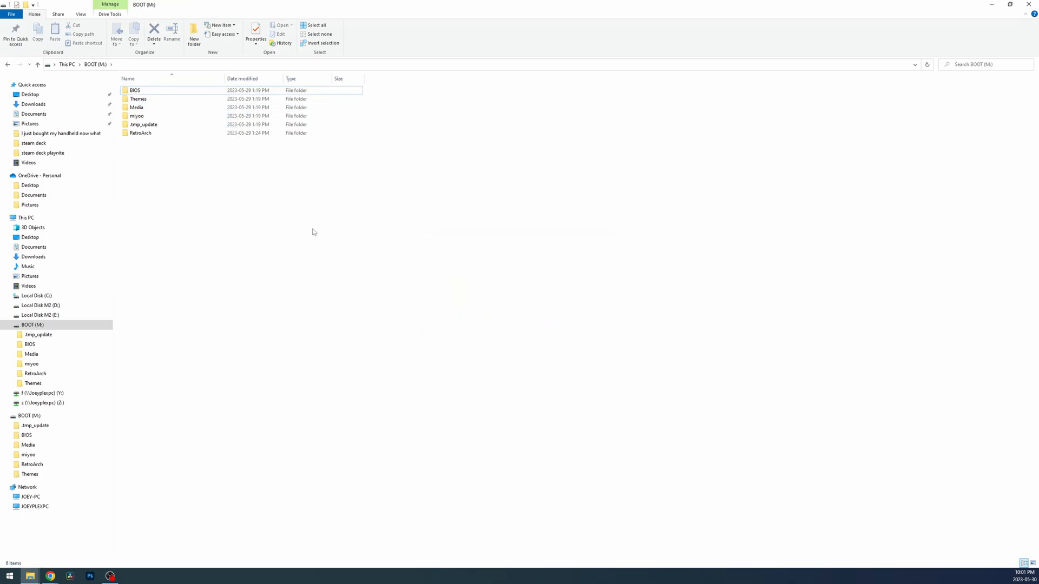
click(31, 325)
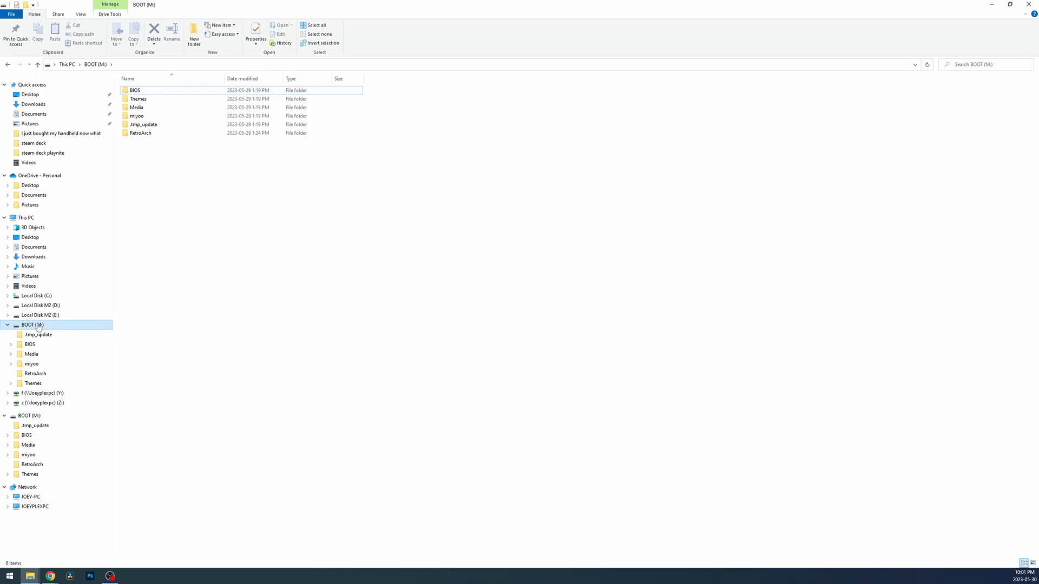
right_click(30, 324)
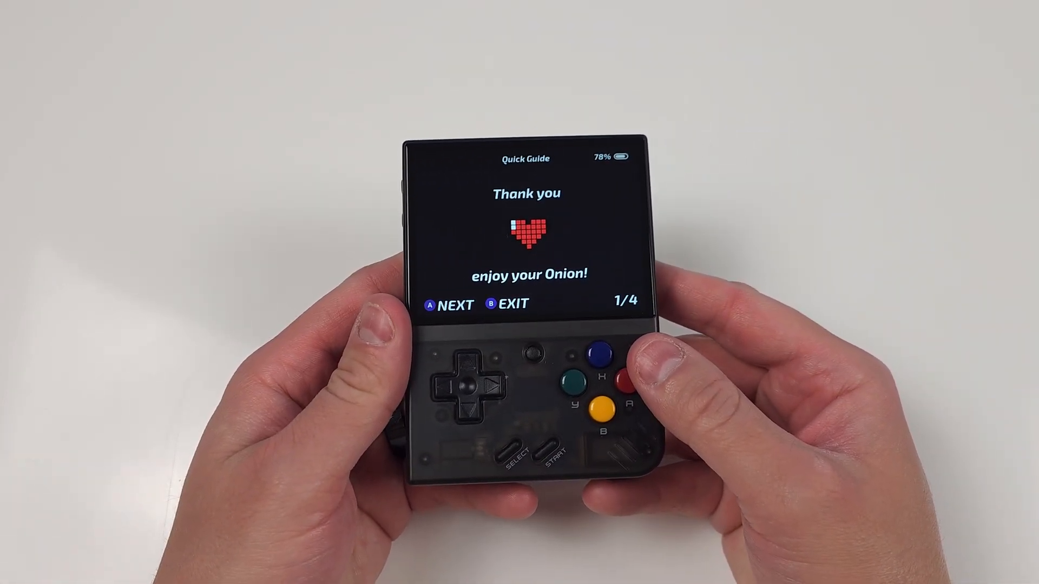
- Advance through the Quick Guide's Features and Shortcuts pages to the Package Manager Verified list
click(590, 352)
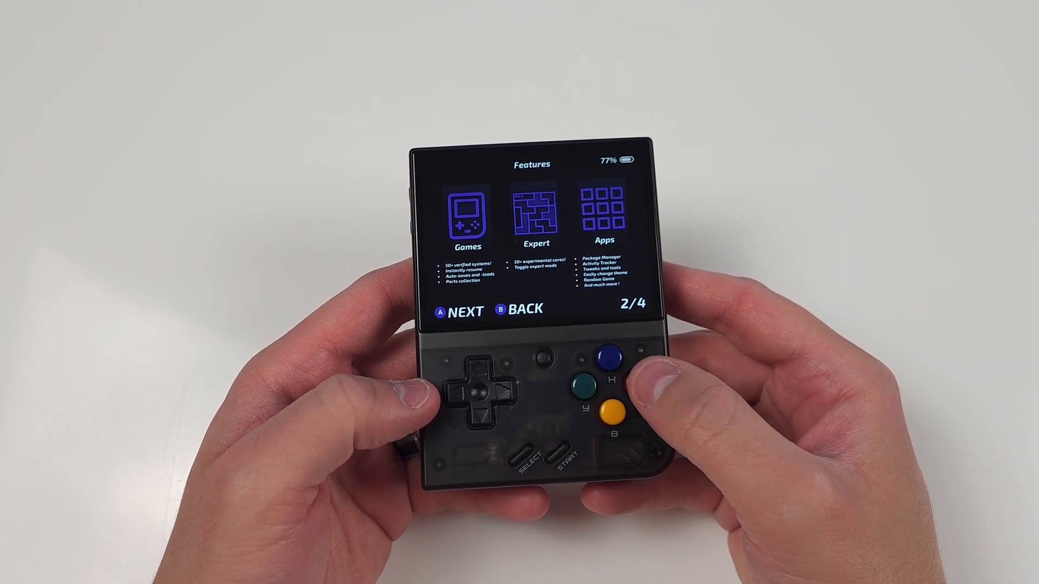
click(608, 358)
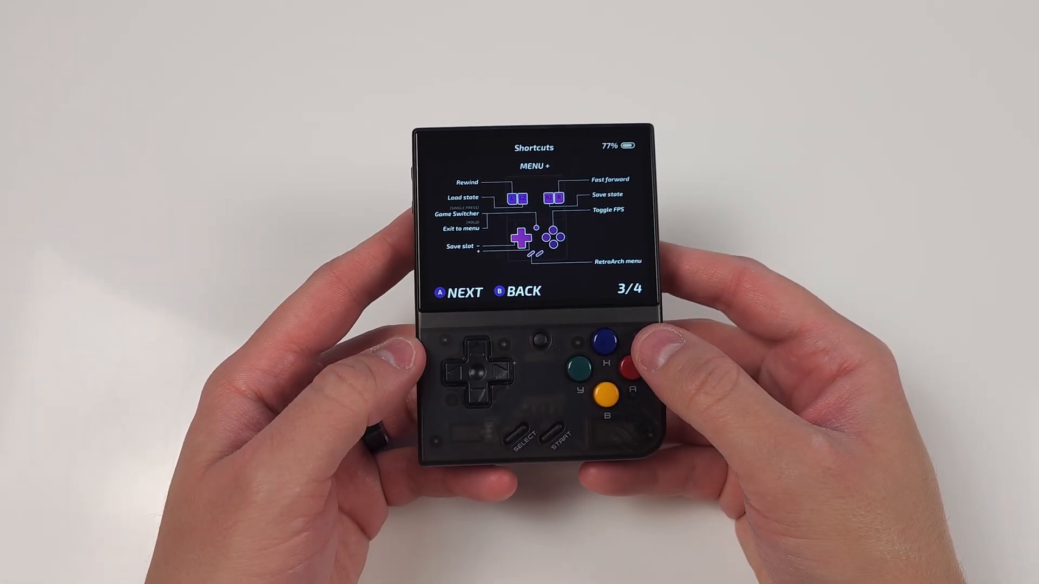
click(602, 342)
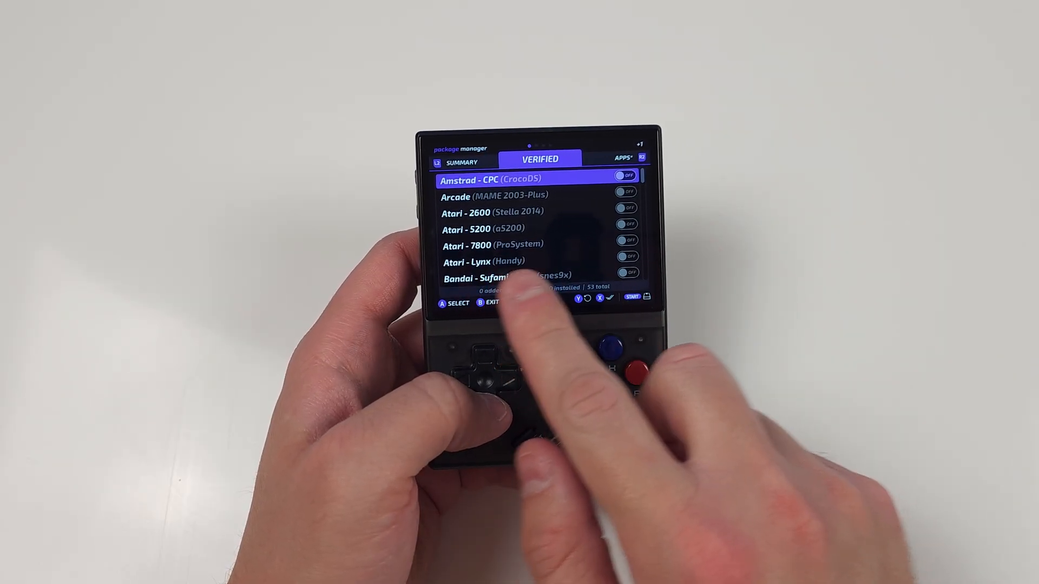
- Toggle Atari - 2600 (Stella 2014) ON in the Verified systems list and continue down the list
key(down)
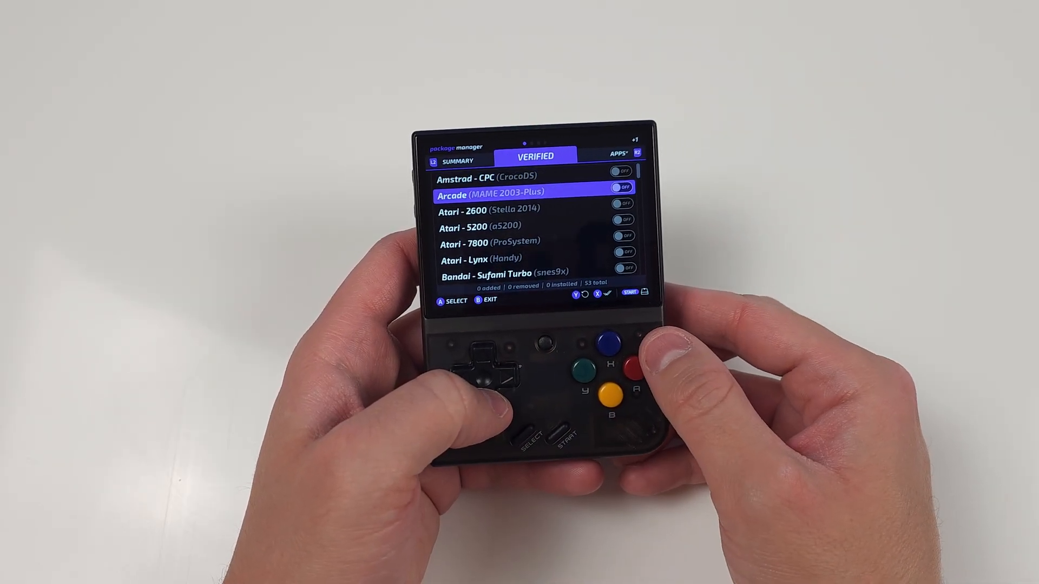
click(636, 366)
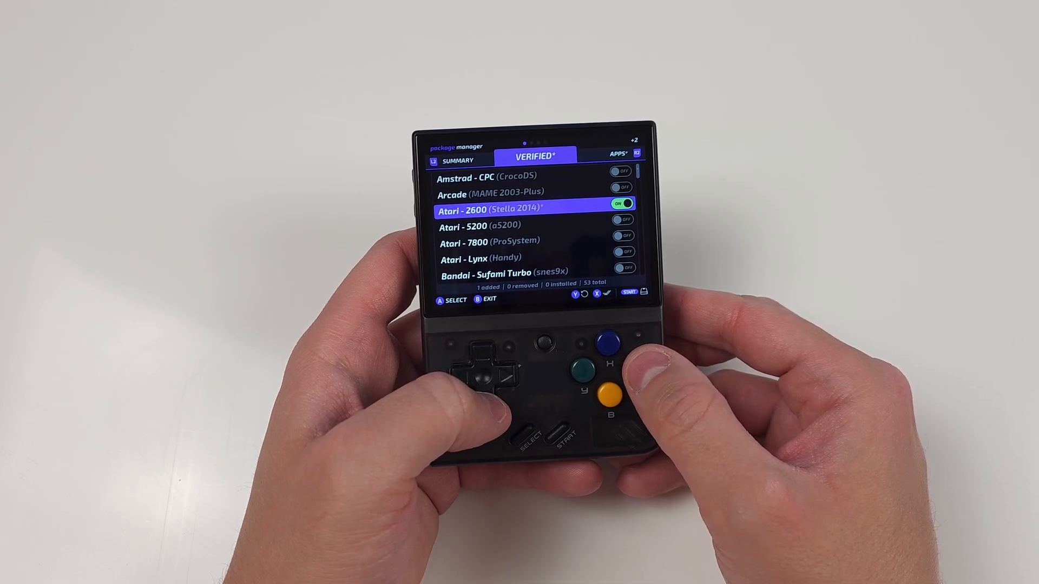
key(down)
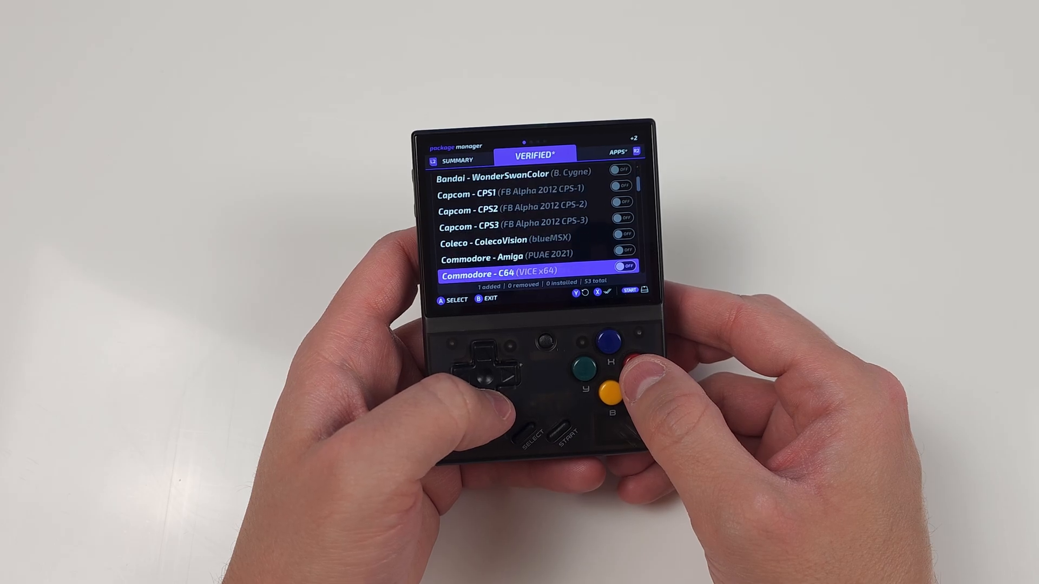
scroll(down, 3)
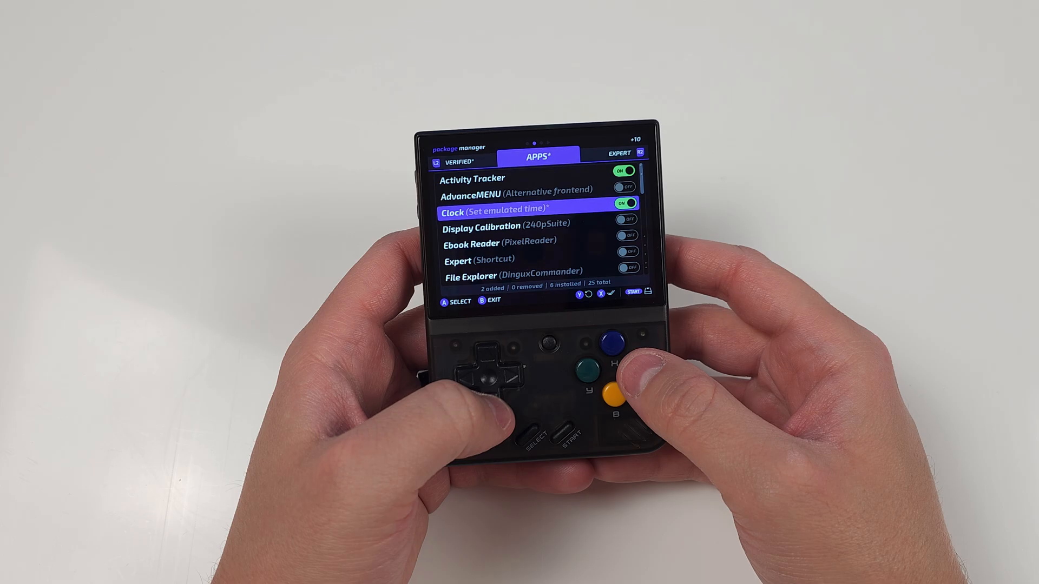
- Turn on GameSwitcher, Http files server and Random Game in the Apps list, then view the Summary of changes
key(down)
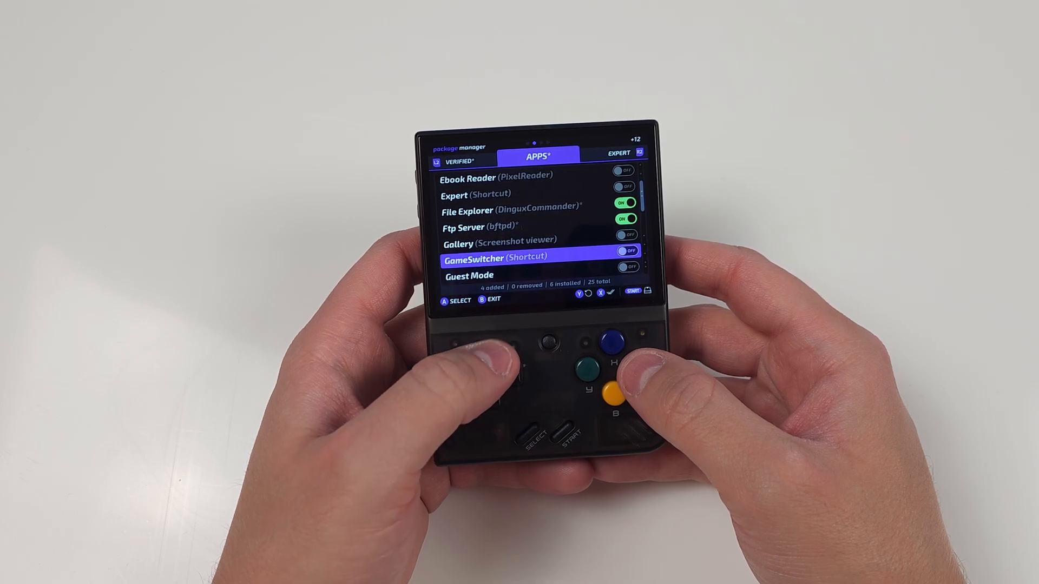
key(Down)
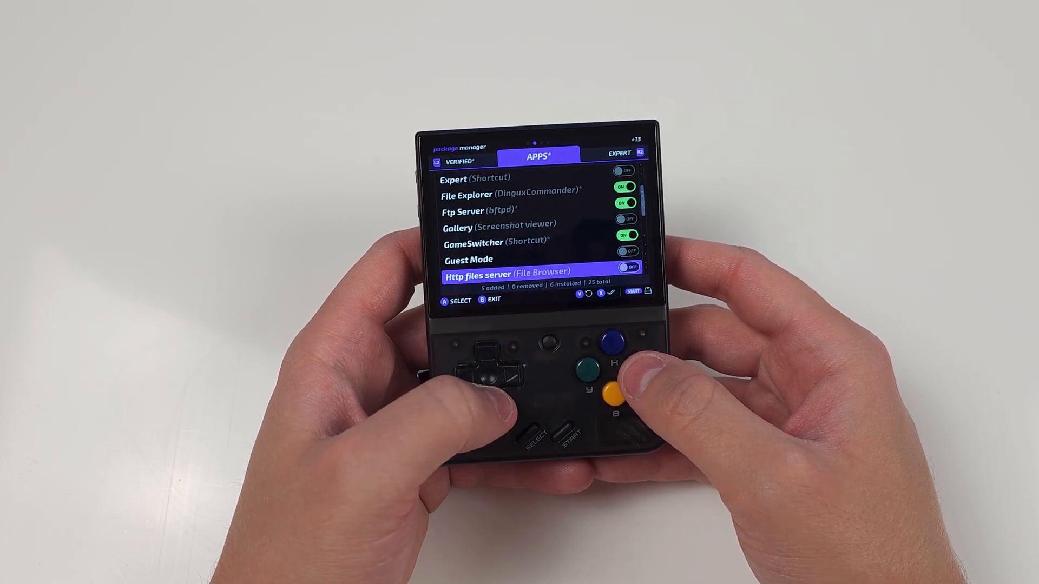
key(Down)
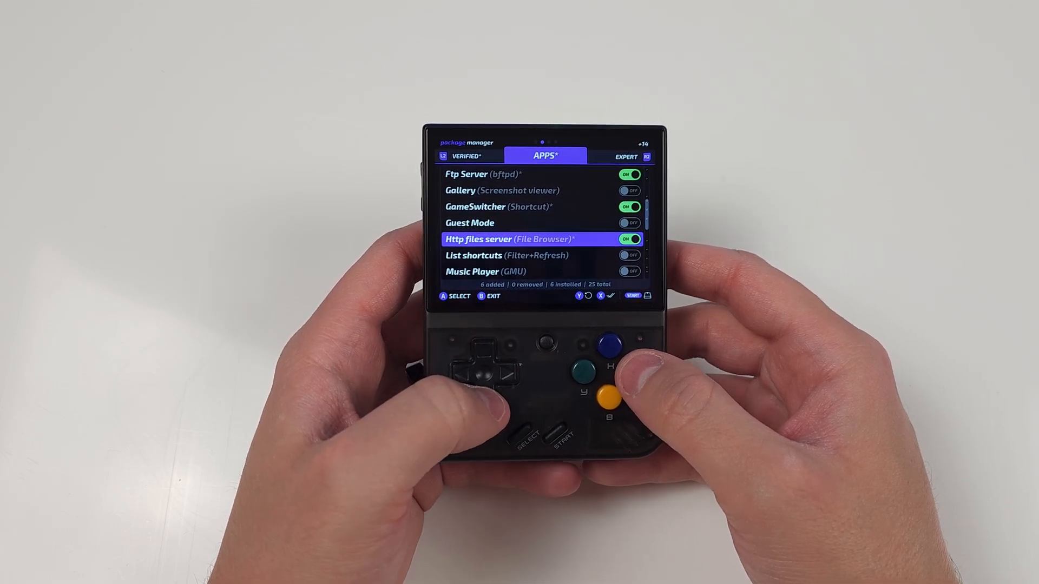
key(Down)
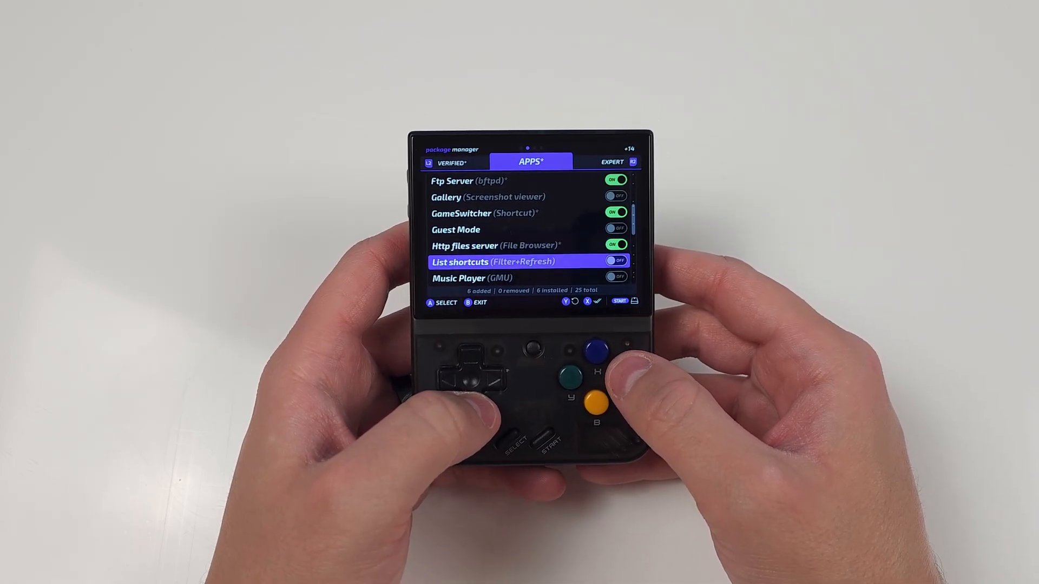
key(down)
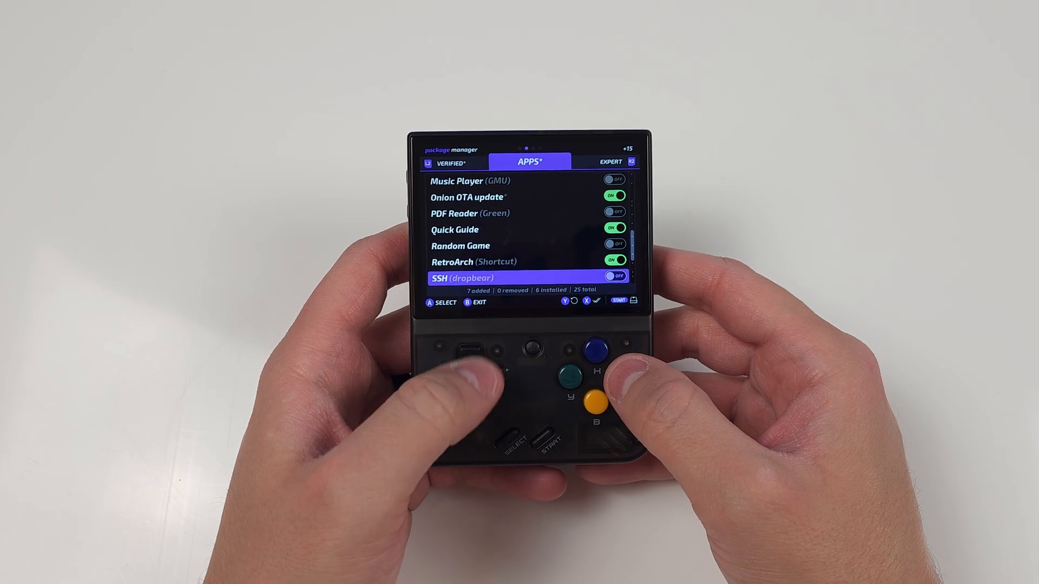
key(up)
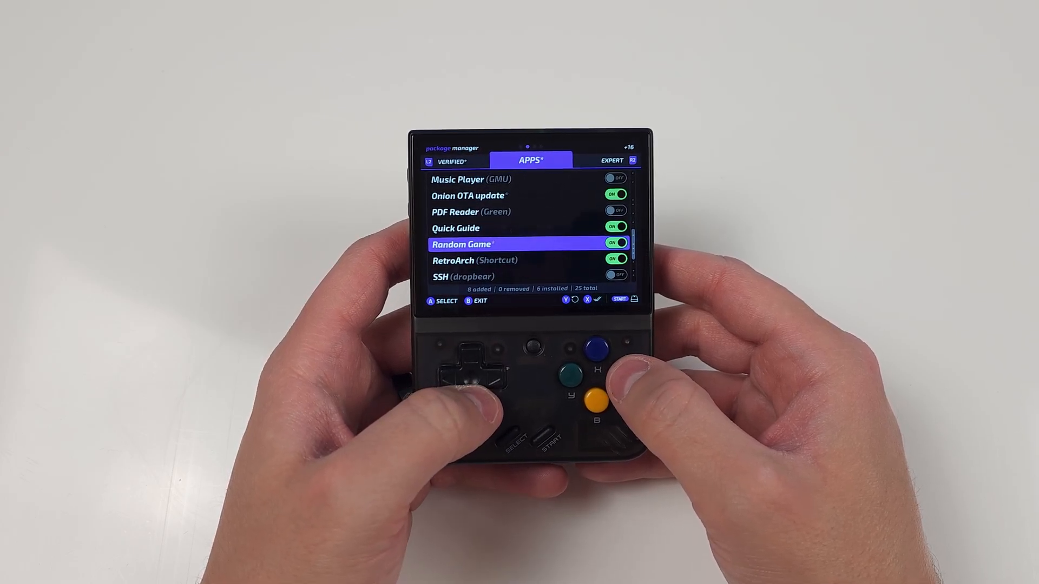
key(down)
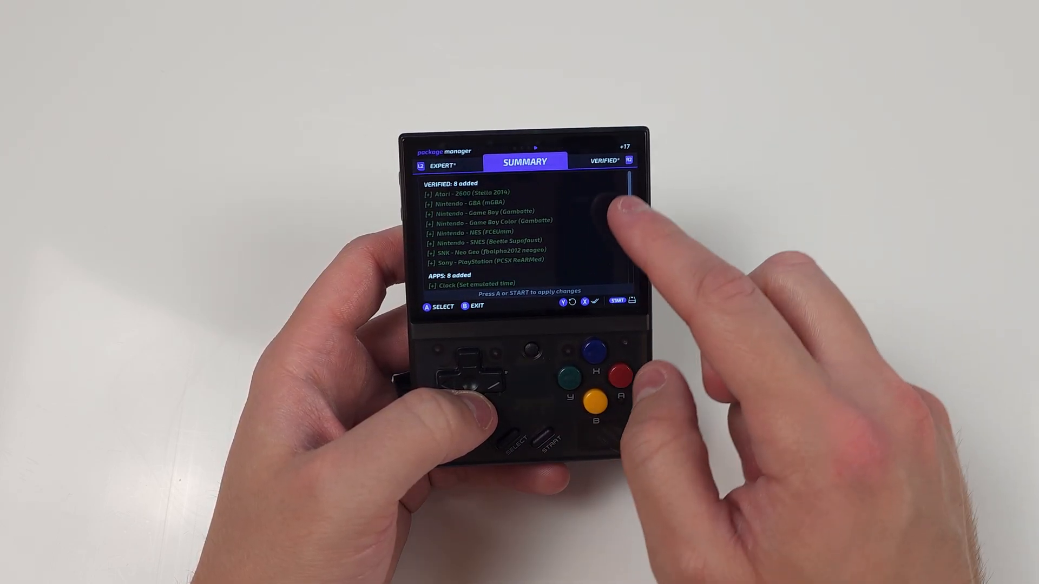
- Apply the pending package changes and return to the Onion main menu
scroll(down, 3)
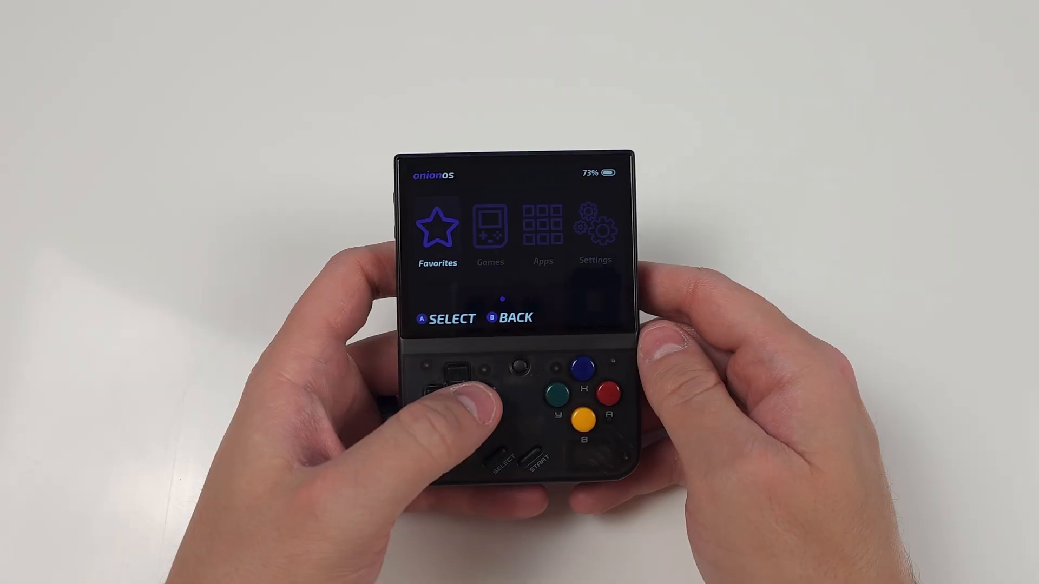
- In Settings, lower Menu sound to 00/20
key(Right)
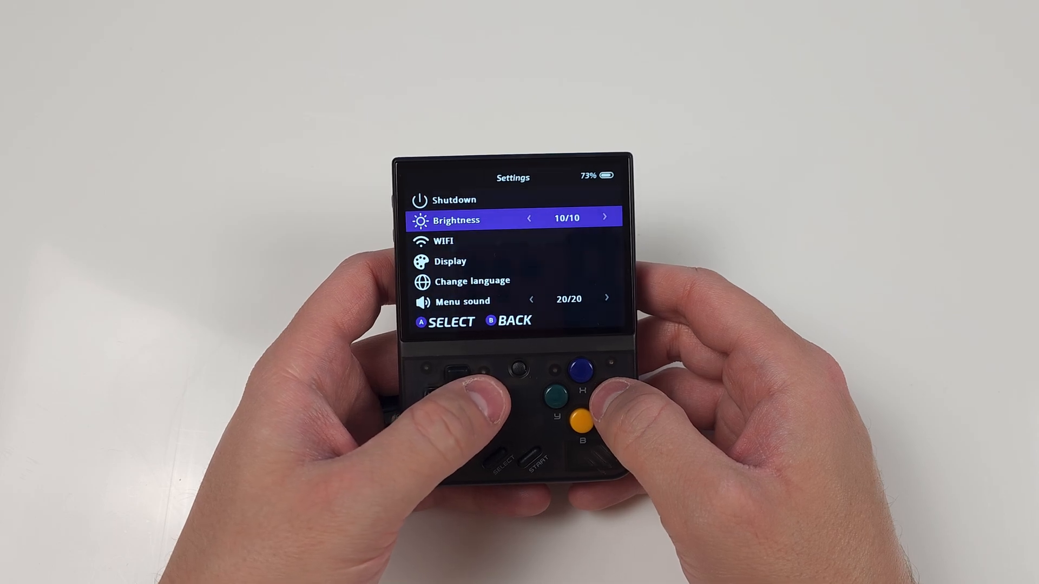
key(down)
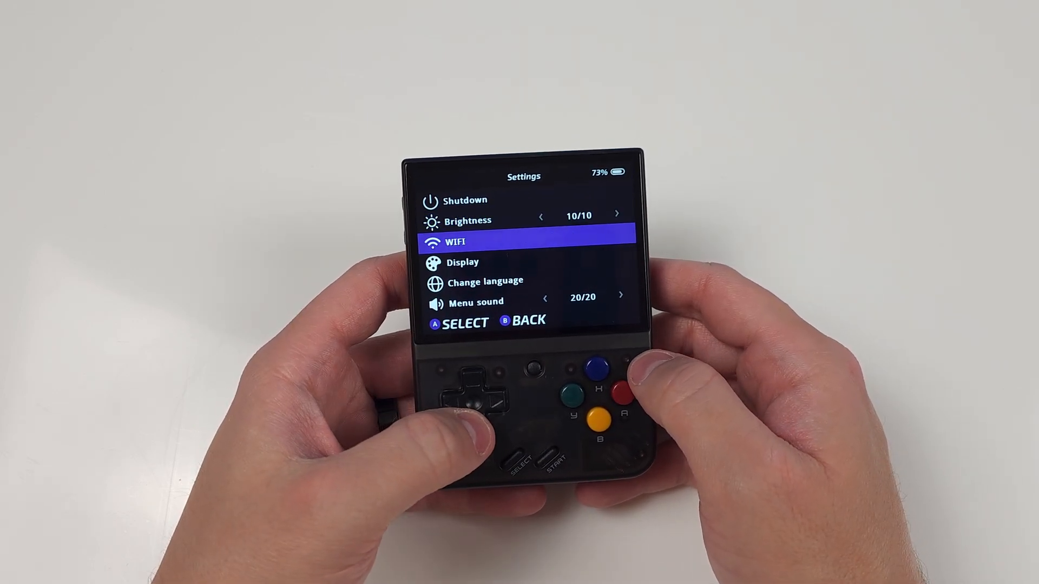
key(up)
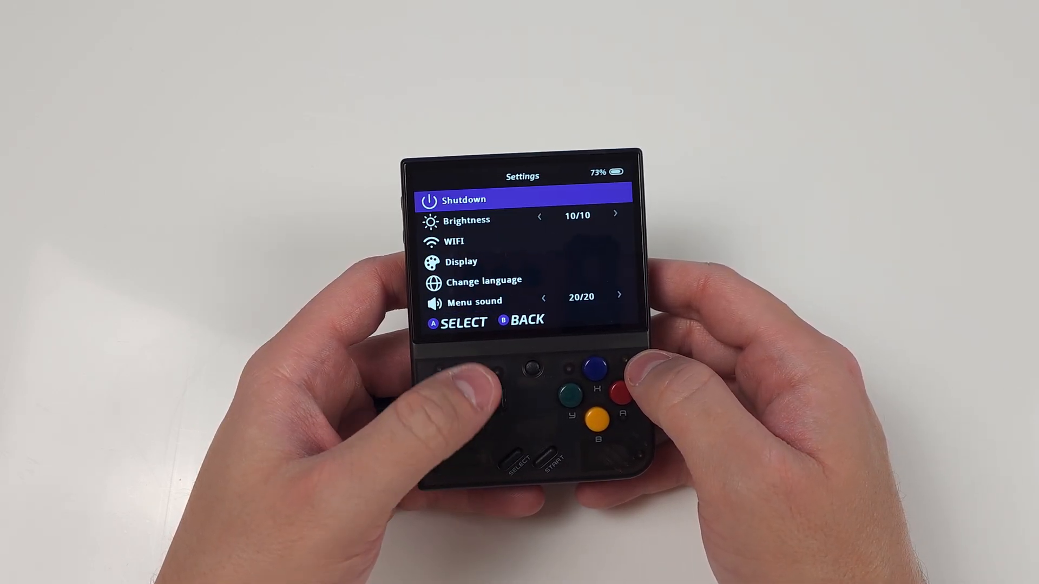
click(484, 394)
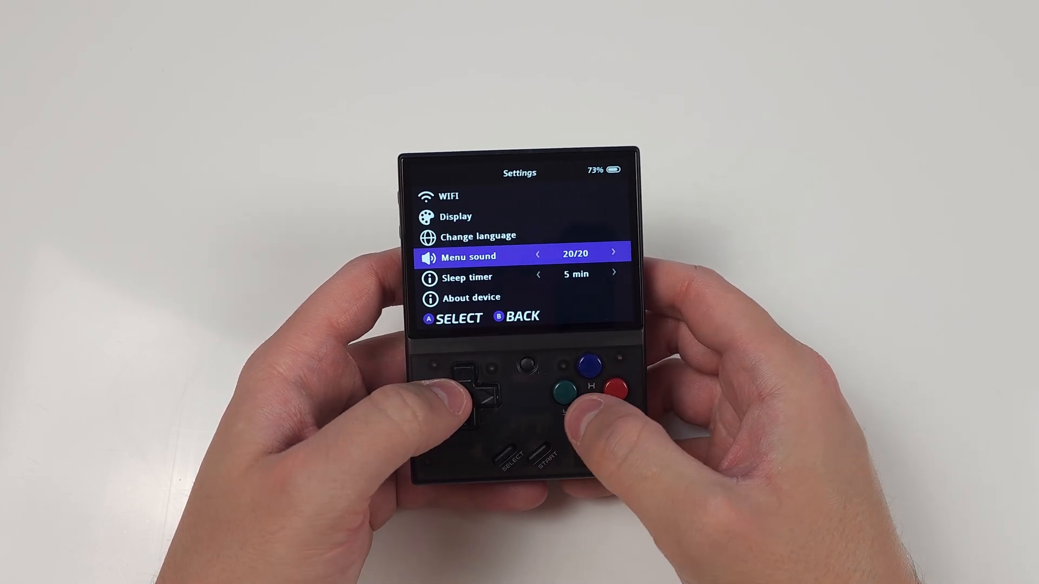
click(539, 255)
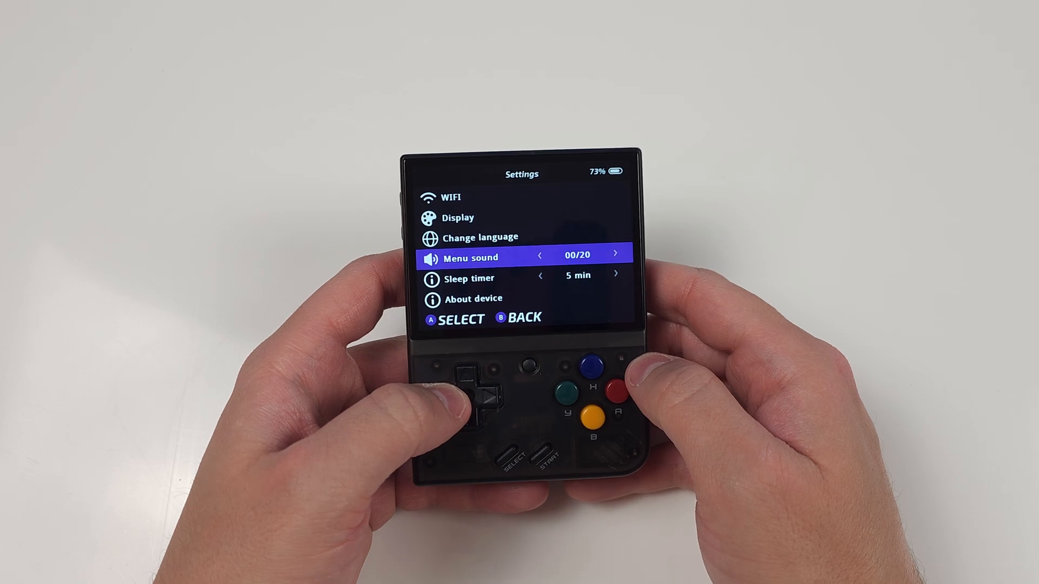
- View About device, save the Display settings and dismiss the reboot reminder
key(up)
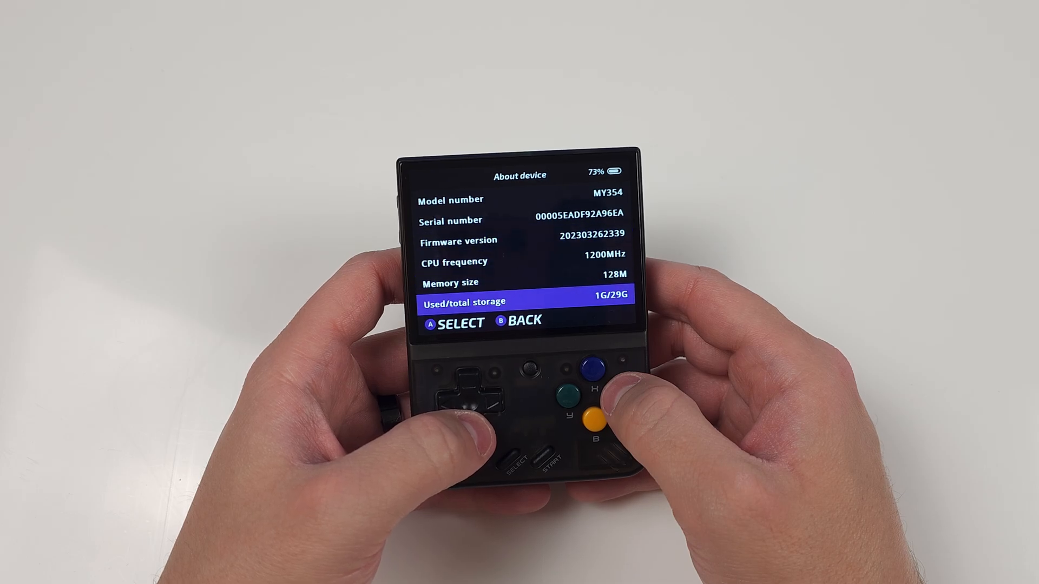
click(597, 420)
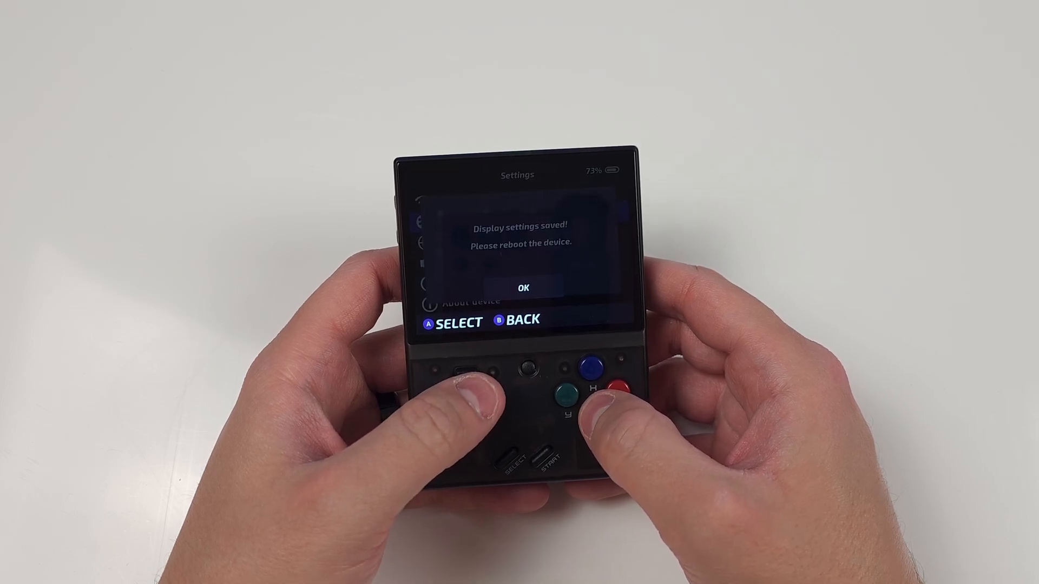
click(569, 393)
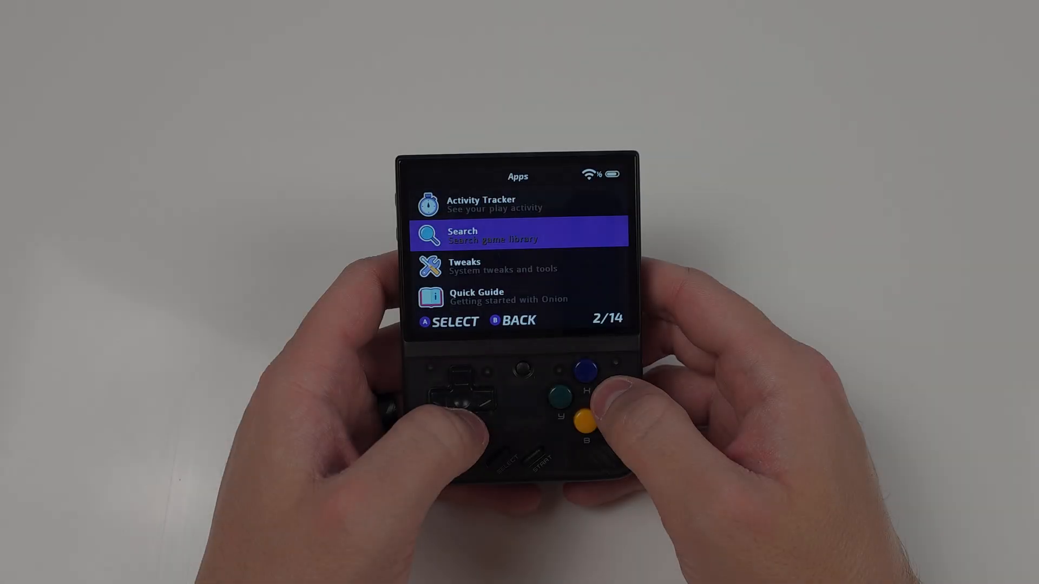
- In Tweaks, view the System options, then the User interface options, and return to Apps
key(Down)
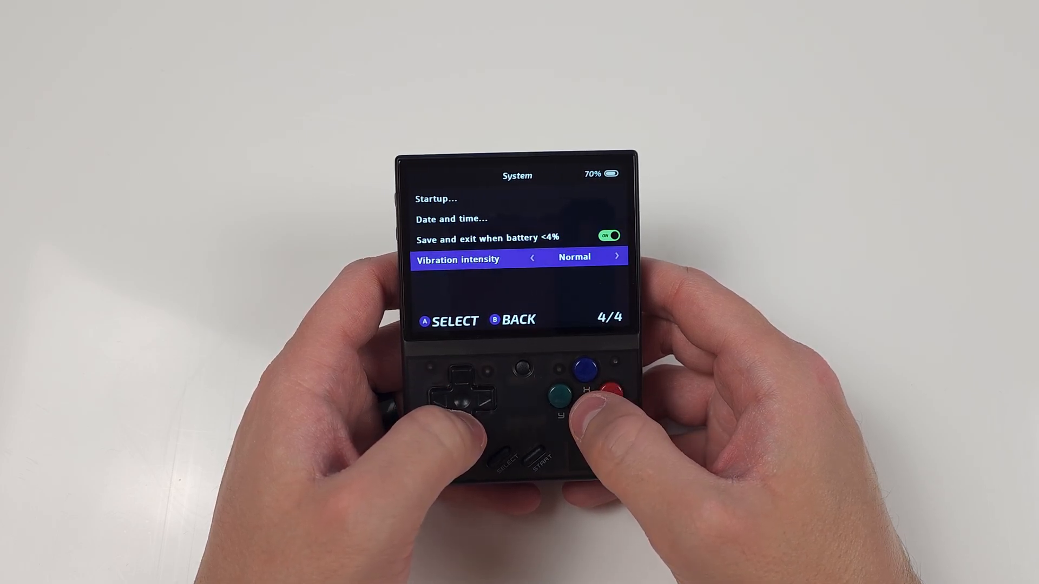
key(b)
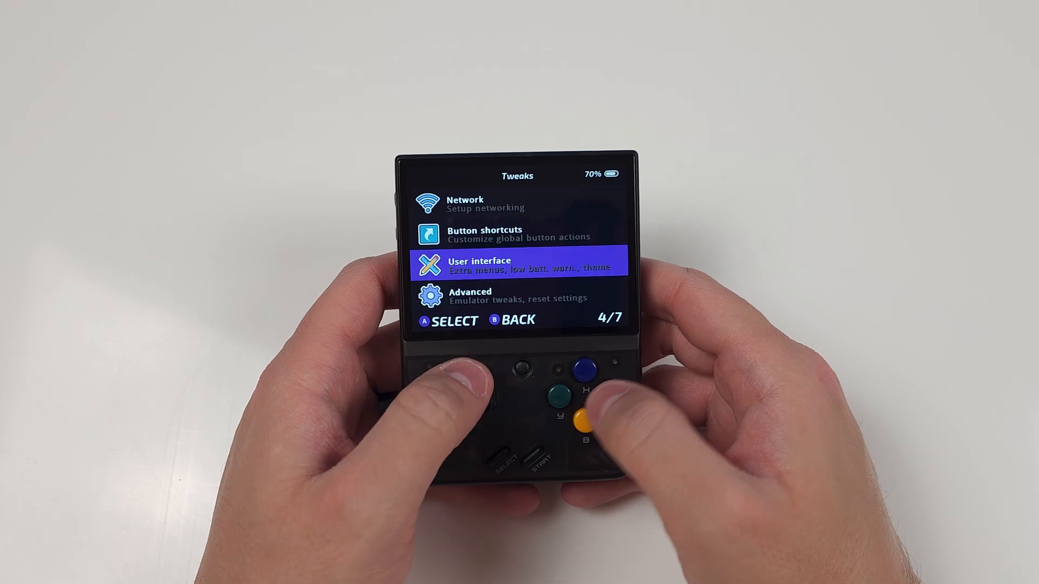
click(565, 379)
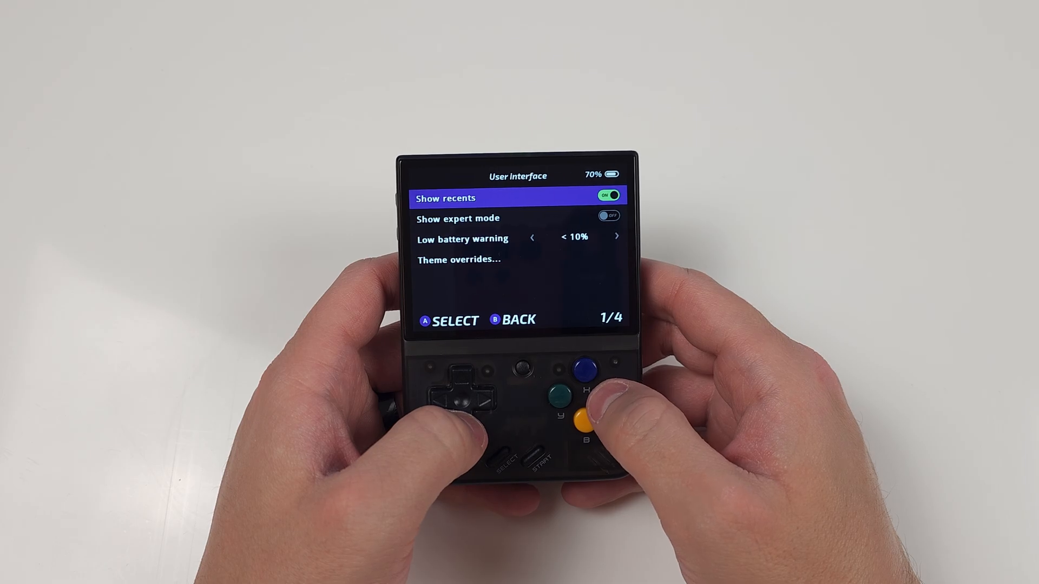
key(Down)
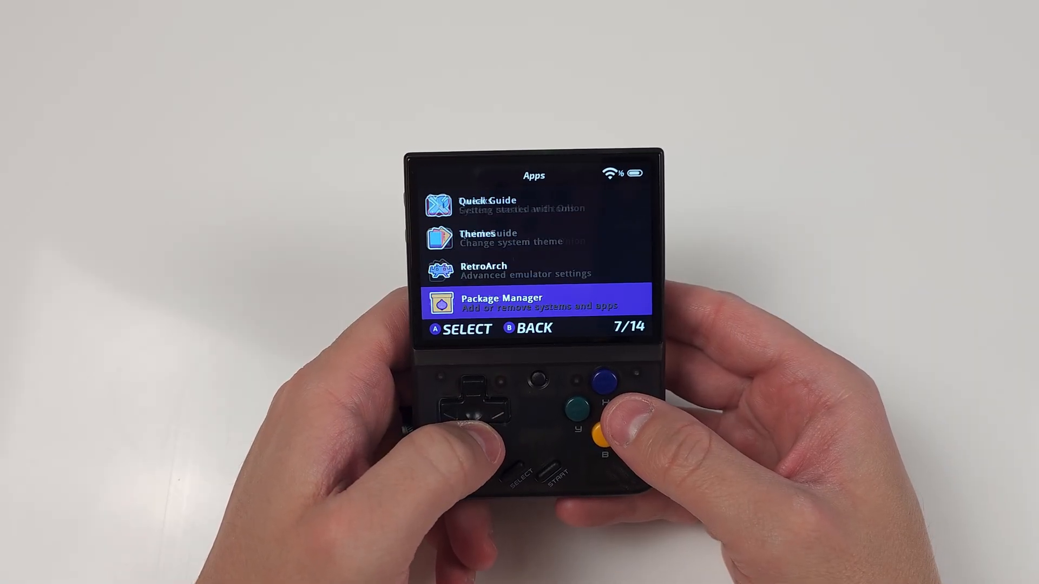
- Launch RetroArch and reach the Achievements Username field for the RetroAchievements account
click(600, 404)
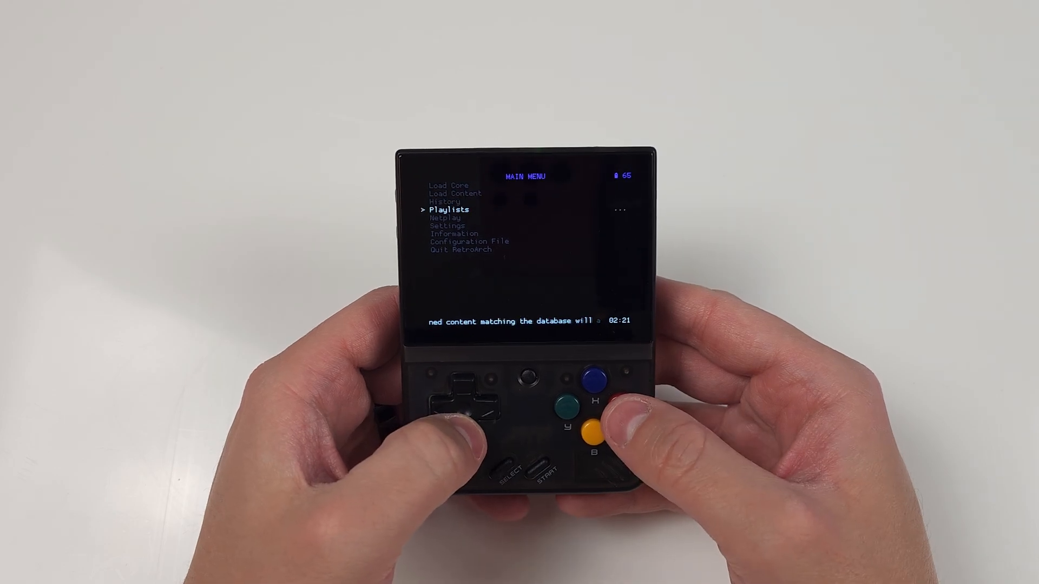
click(601, 383)
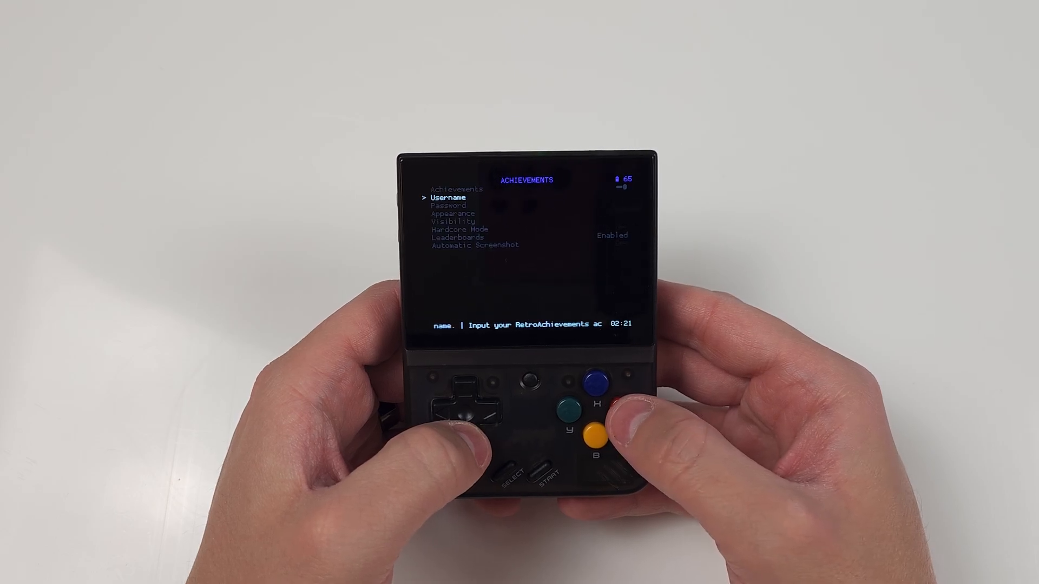
key(down)
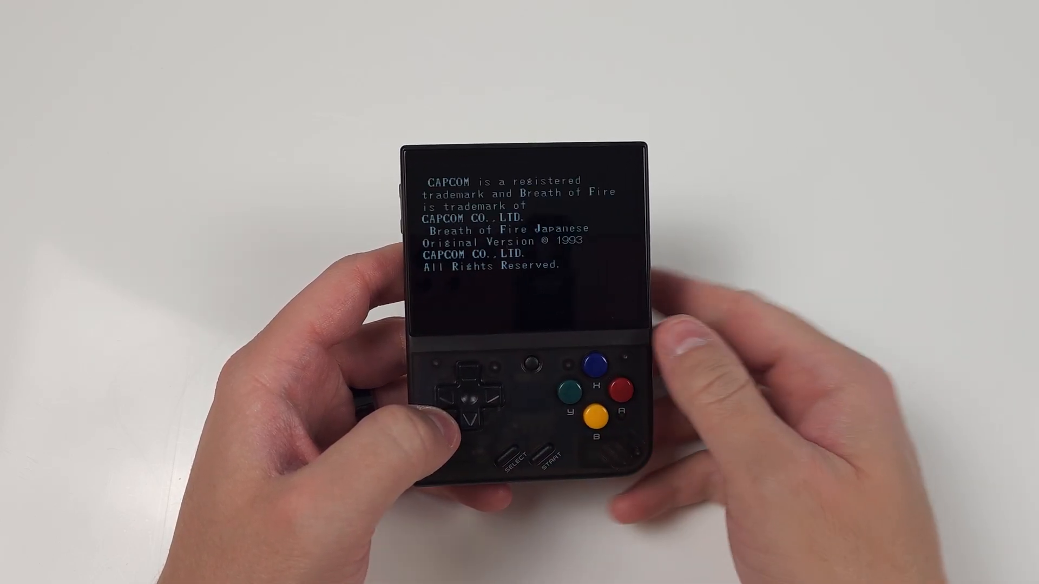
- Start Breath of Fire from the SNES game list
click(550, 450)
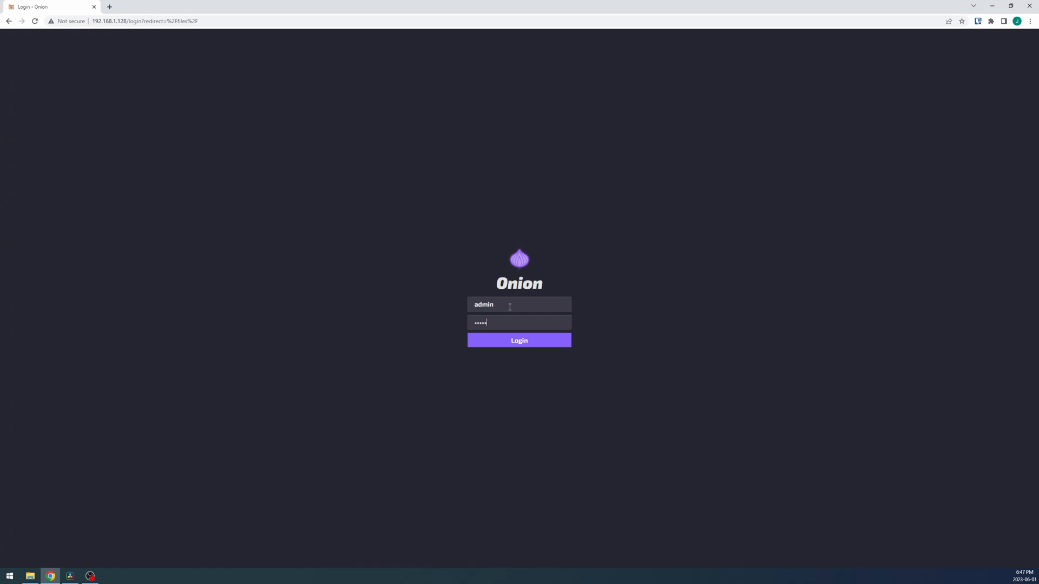
- Log in to the Onion Web File Browser and dismiss the Bitwarden save-password prompt
click(519, 340)
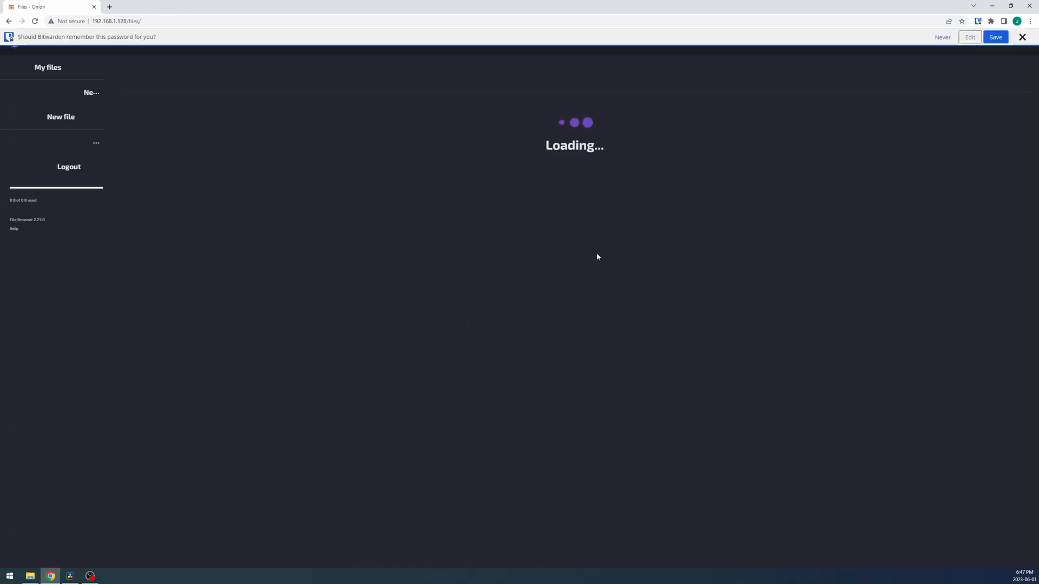
click(1022, 37)
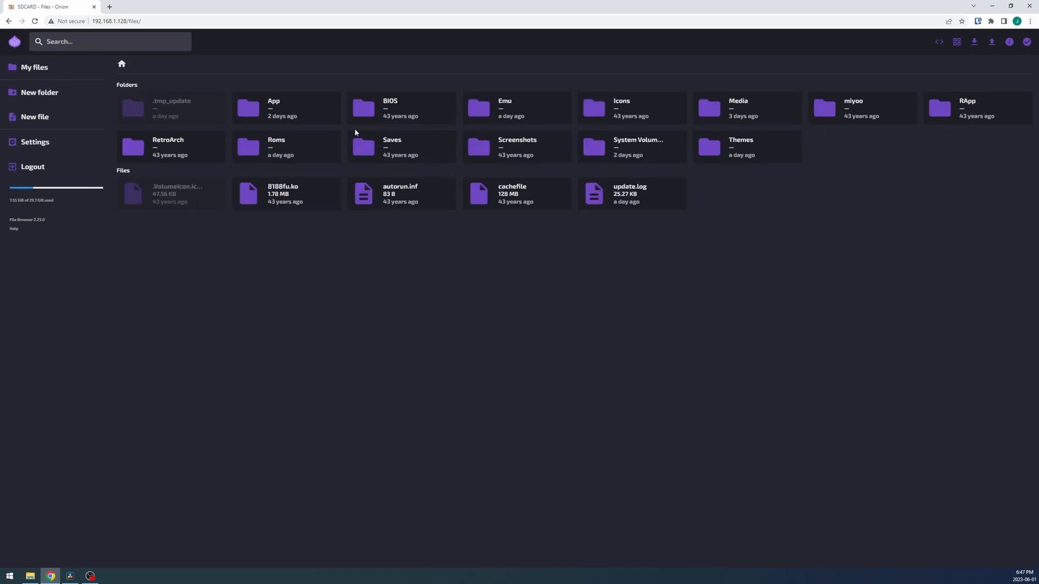
mouse_move(303, 154)
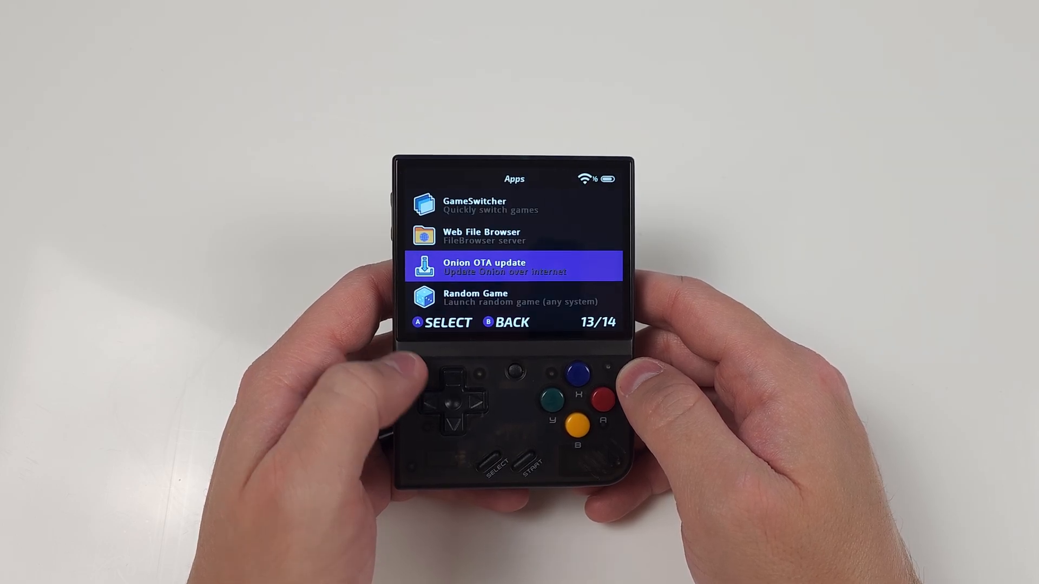
key(Down)
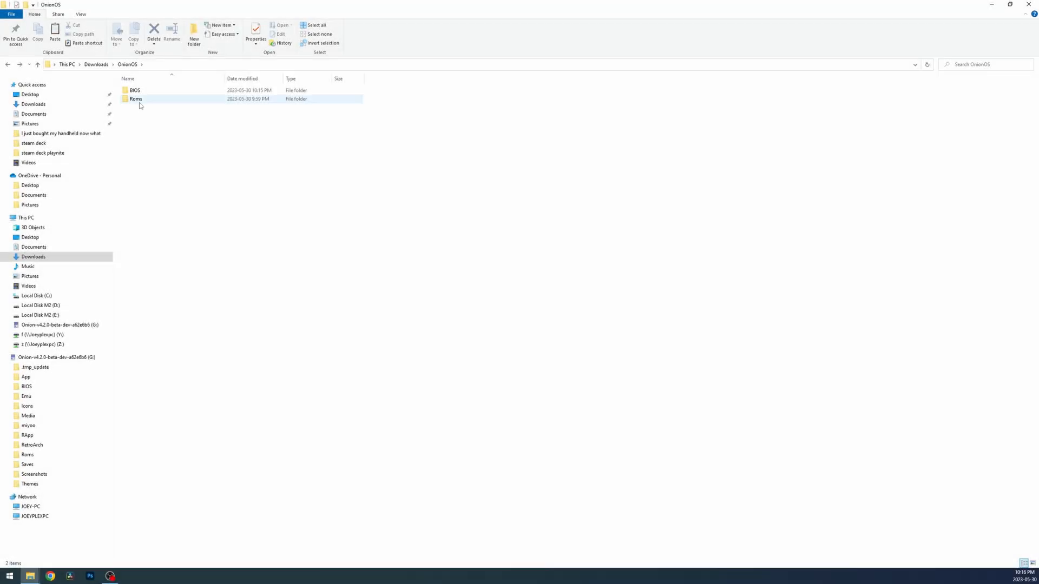
- Paste the copied ROM folders into the SD card's Roms folder
double_click(136, 98)
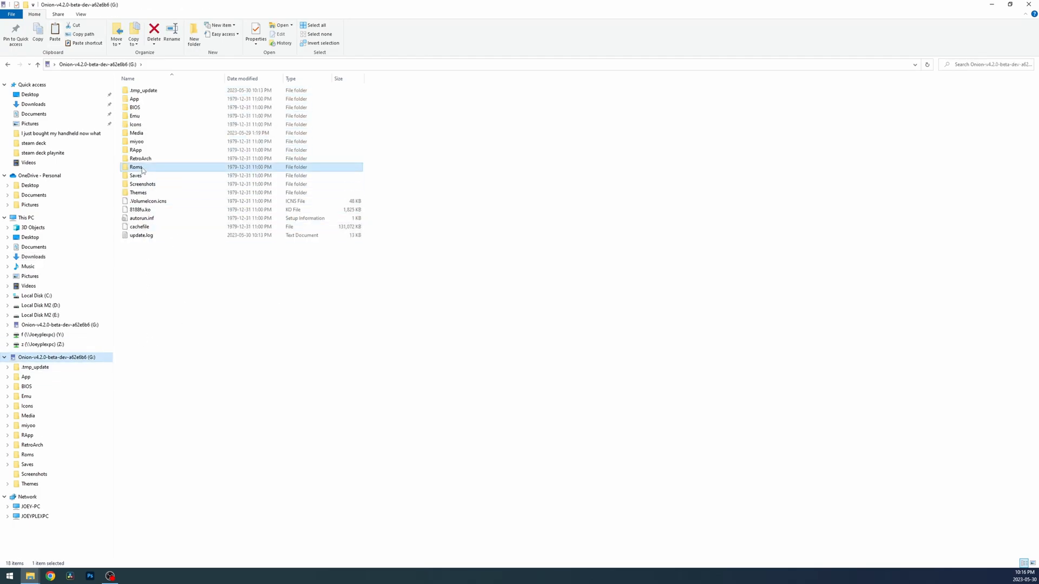
double_click(137, 167)
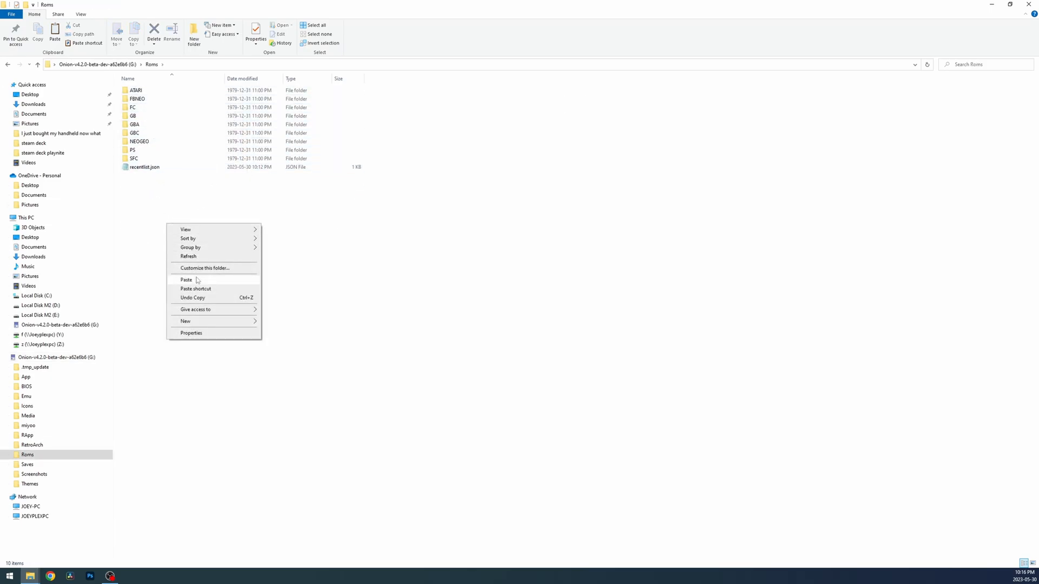
click(187, 280)
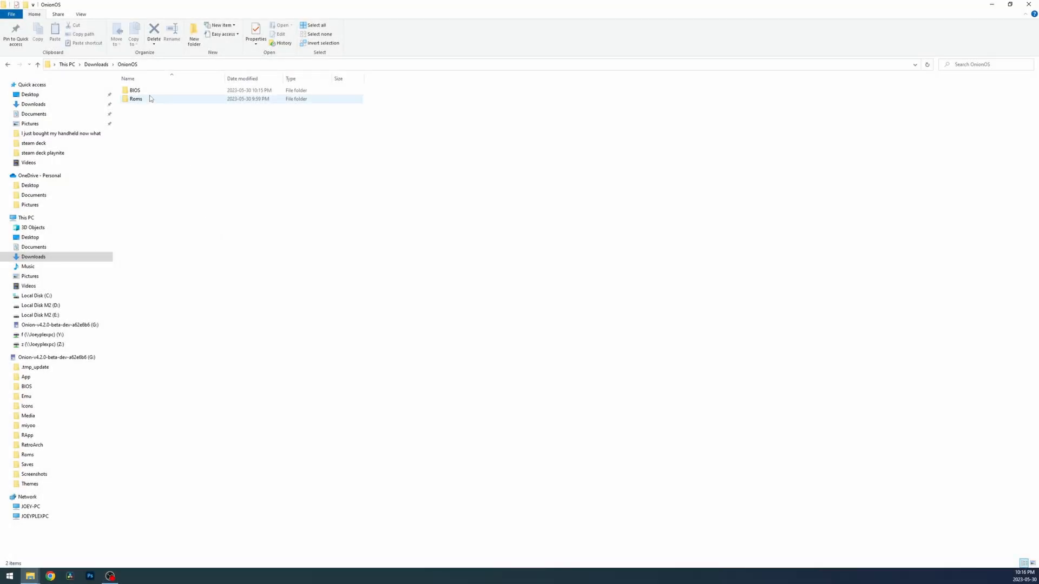
- Copy the GB, GBA, GBC and PSX BIOS files into the SD card's BIOS folder
double_click(135, 90)
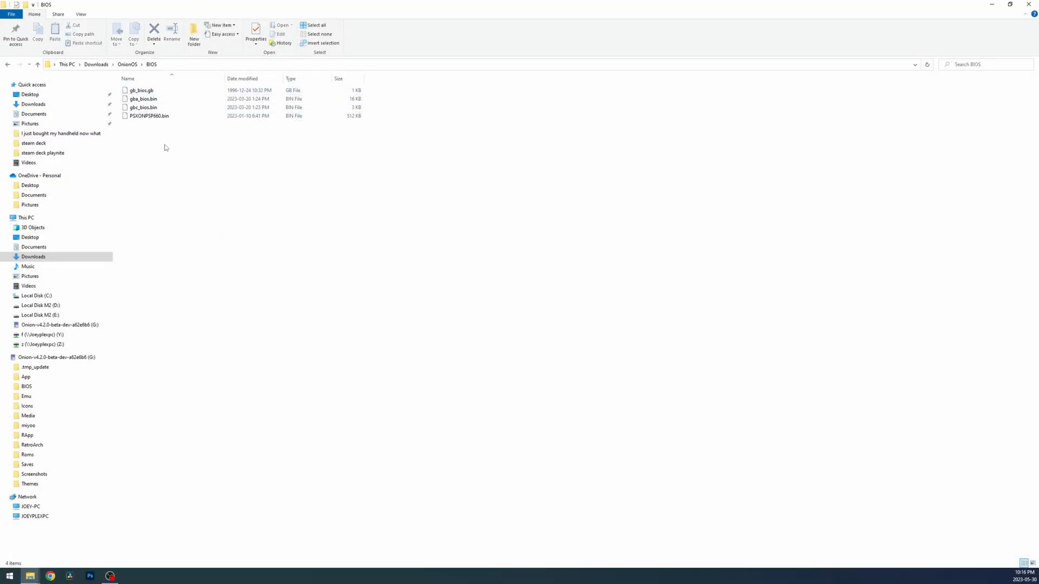
drag(169, 122, 169, 159)
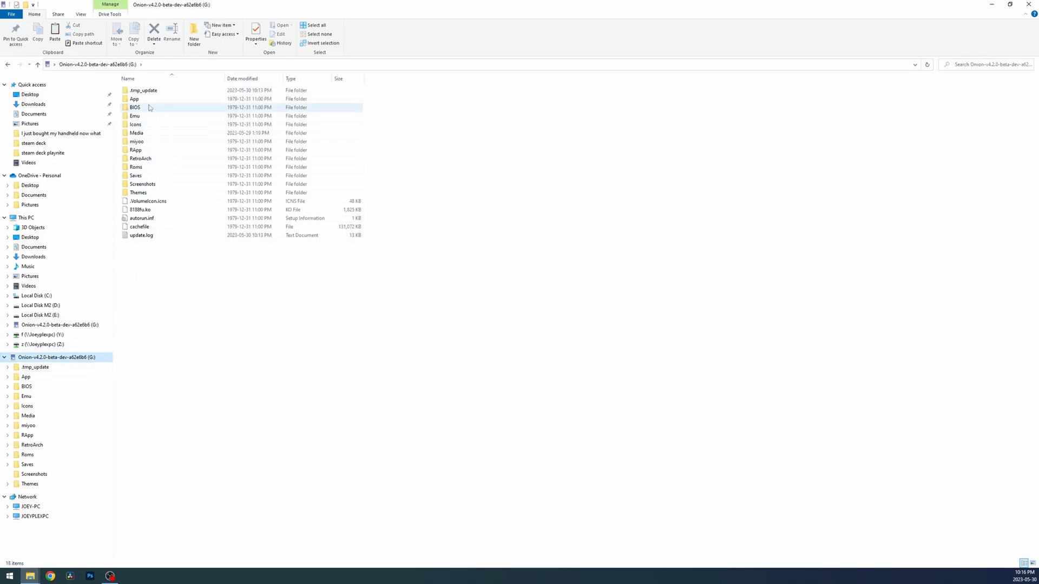
double_click(134, 107)
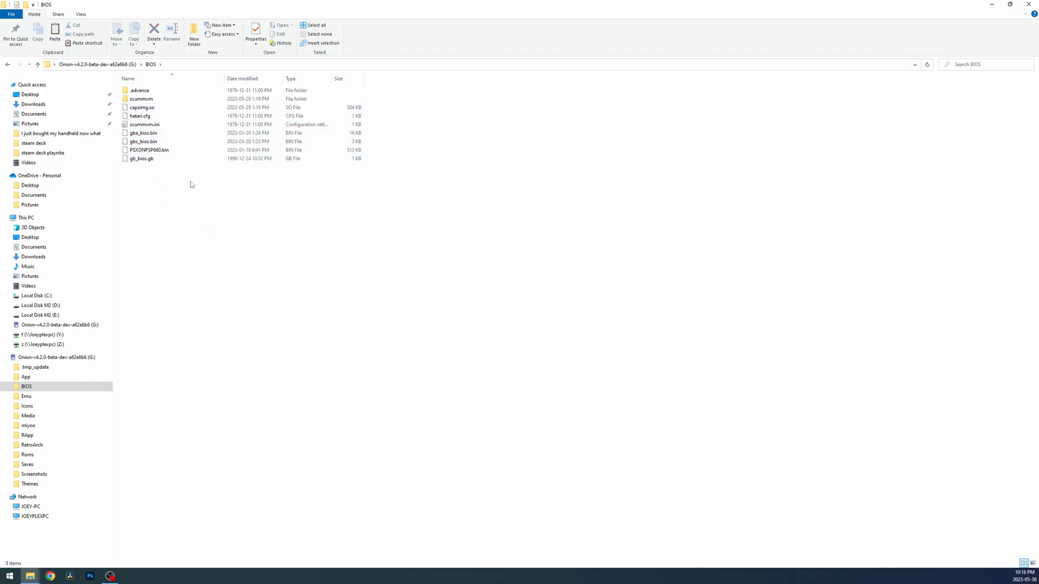
click(28, 454)
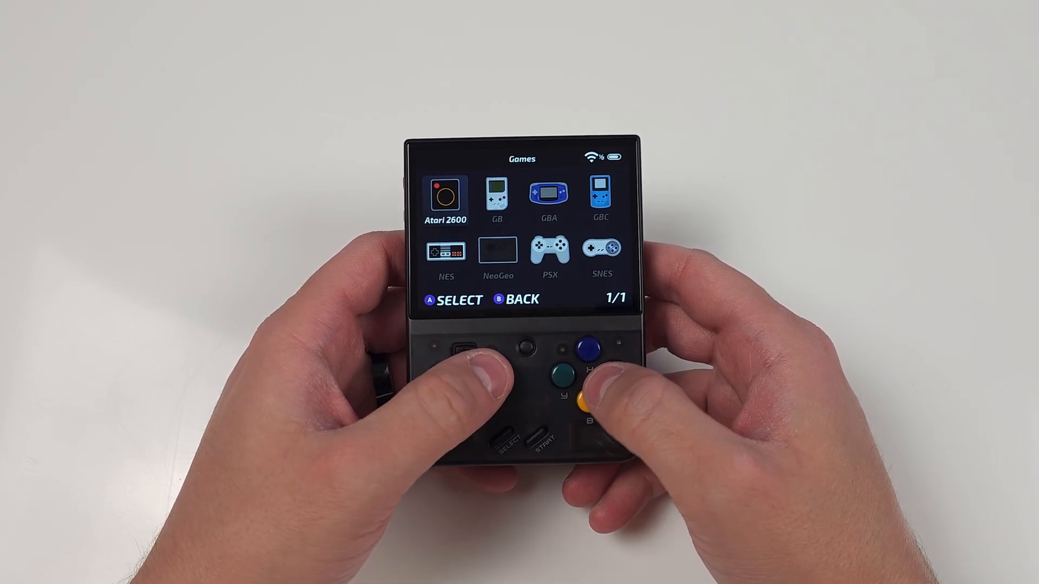
- Enter the GB game list and bring up the Scraper main menu on a game
click(589, 352)
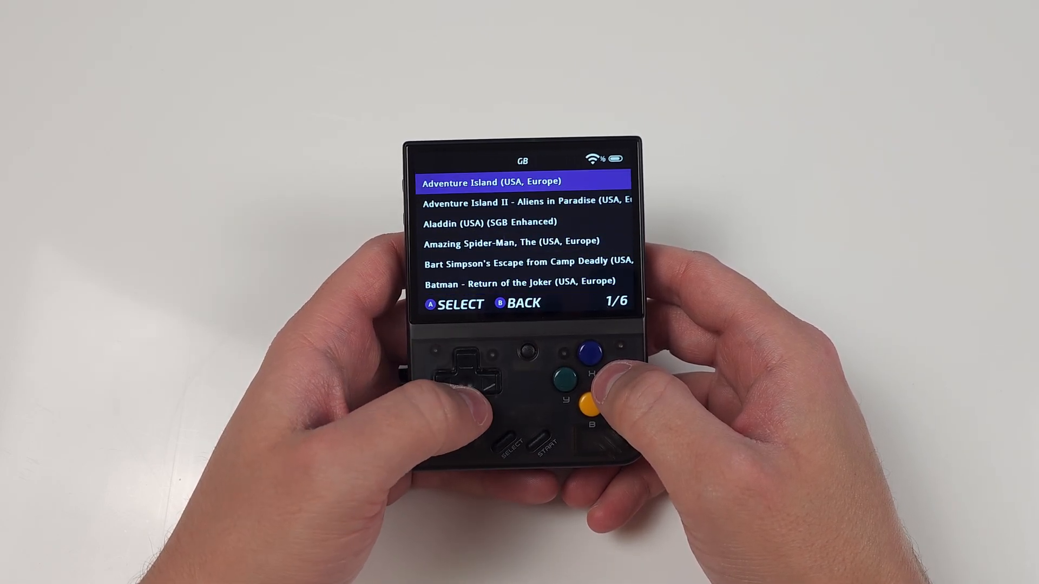
key(Down)
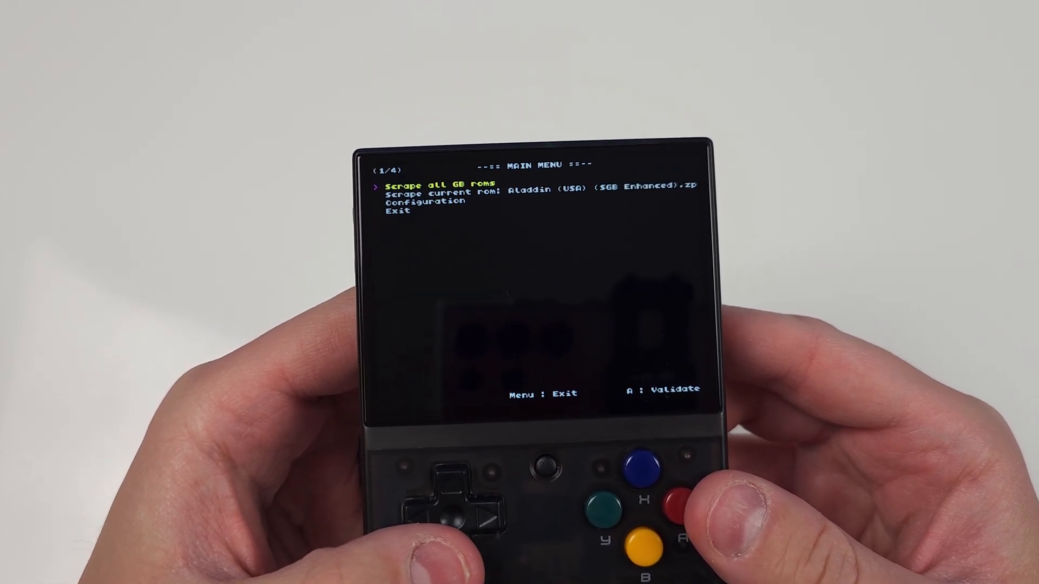
- Navigate the scraper to Configuration > Modify your screenscraper.fr account
key(down)
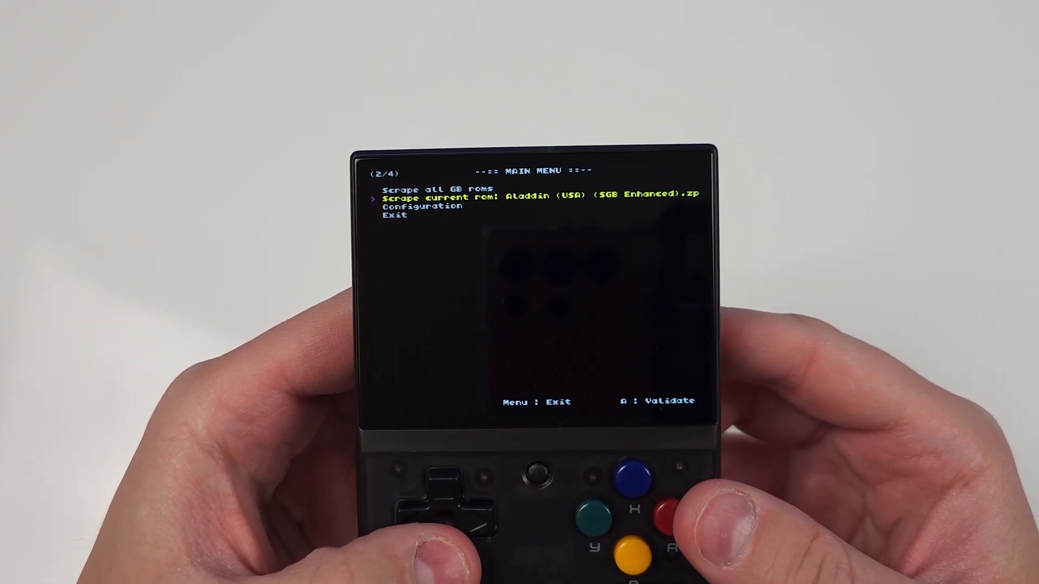
key(Down)
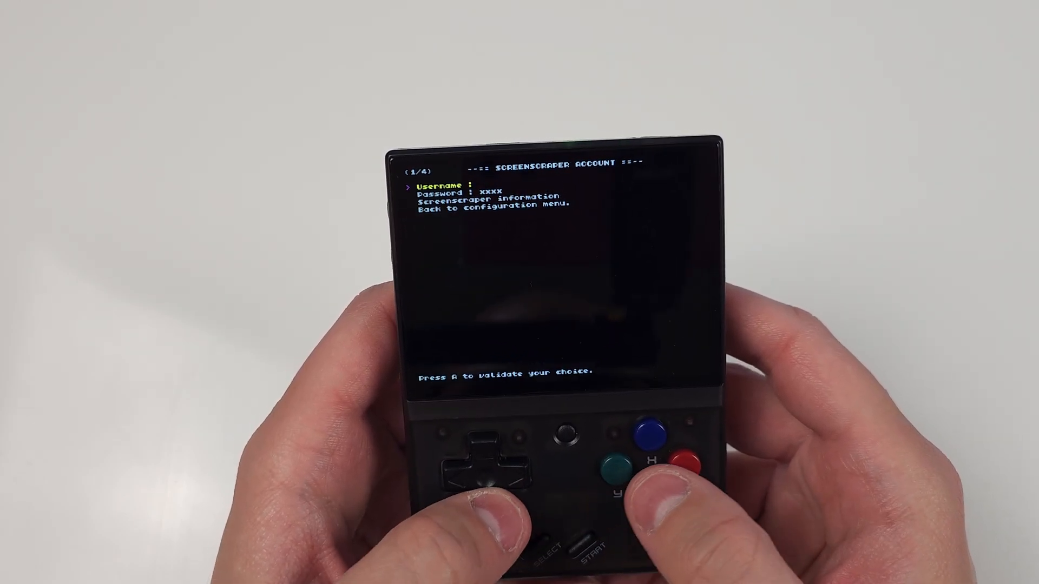
- Enter the Screenscraper username with the on-screen keyboard
click(646, 434)
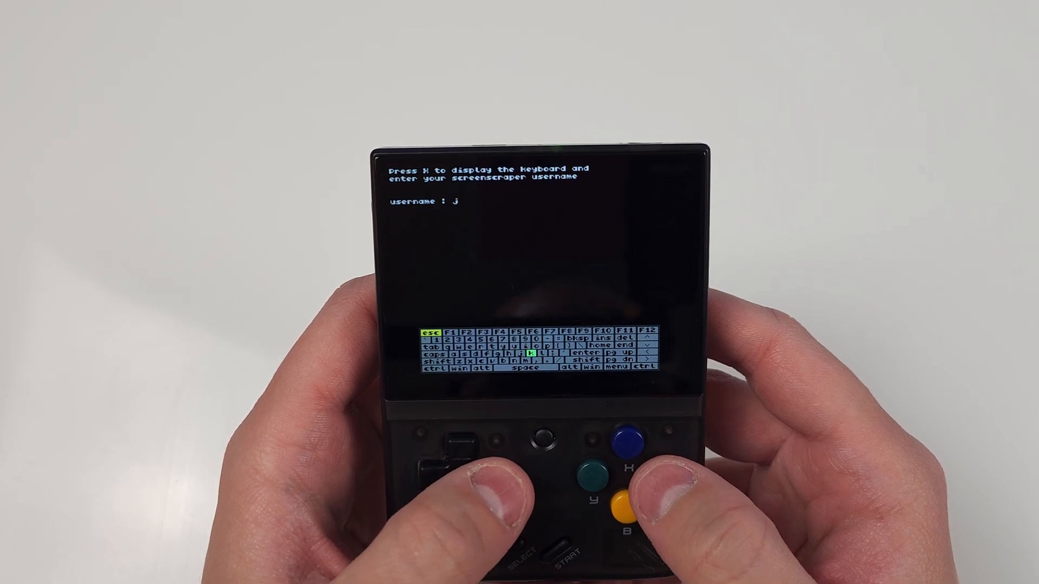
key(o)
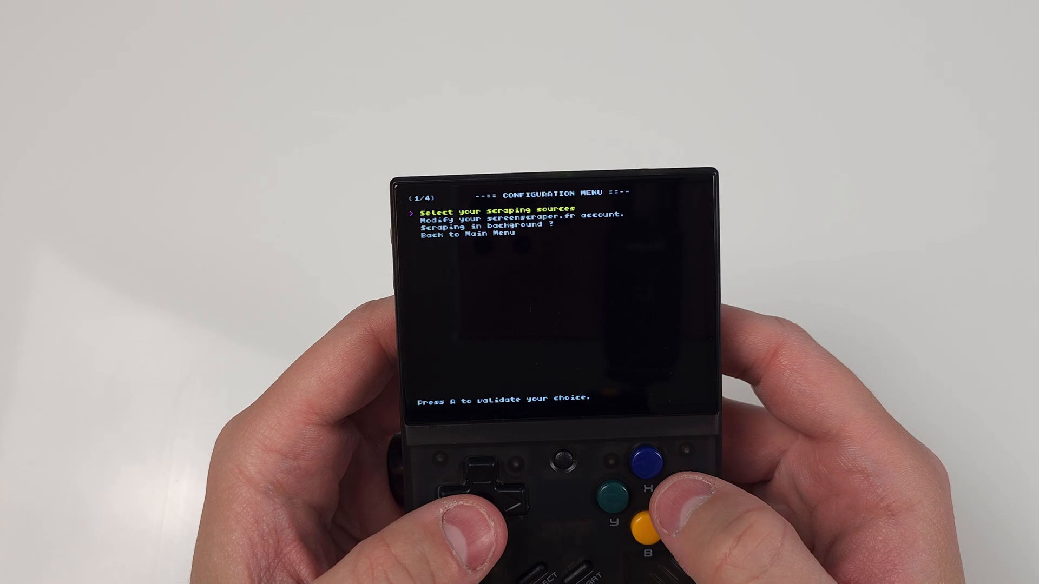
- Go back to the scraper's main menu and scrape all GB games
key(Down)
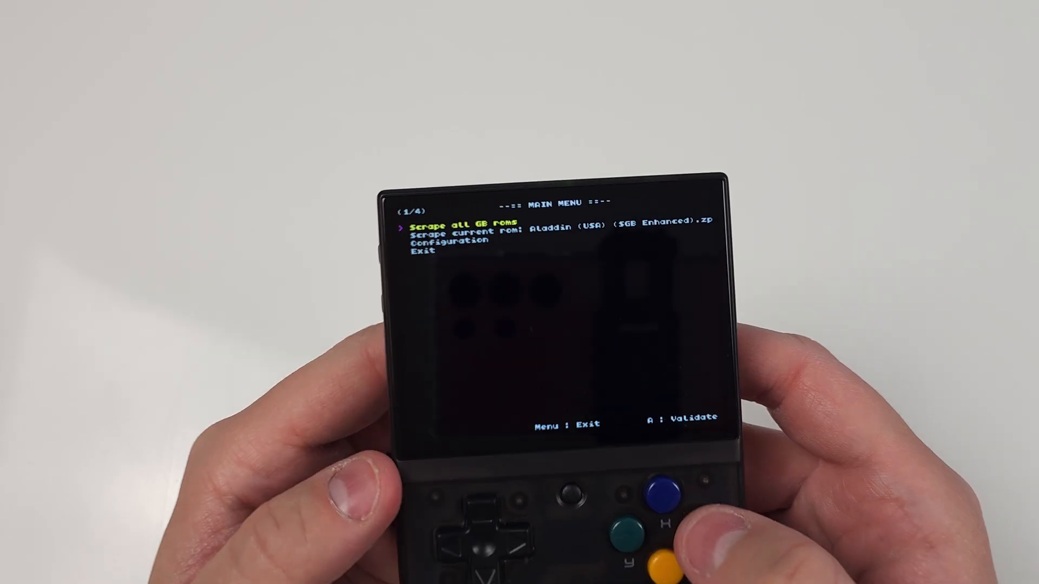
click(668, 510)
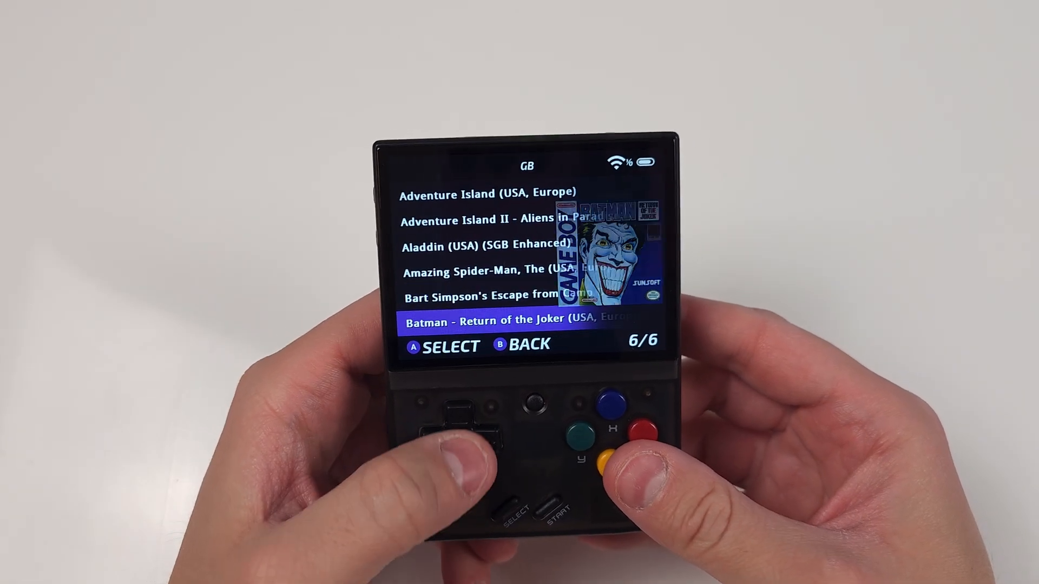
- Move through the GB list to Batman - Return of the Joker and its scraped box art
key(up)
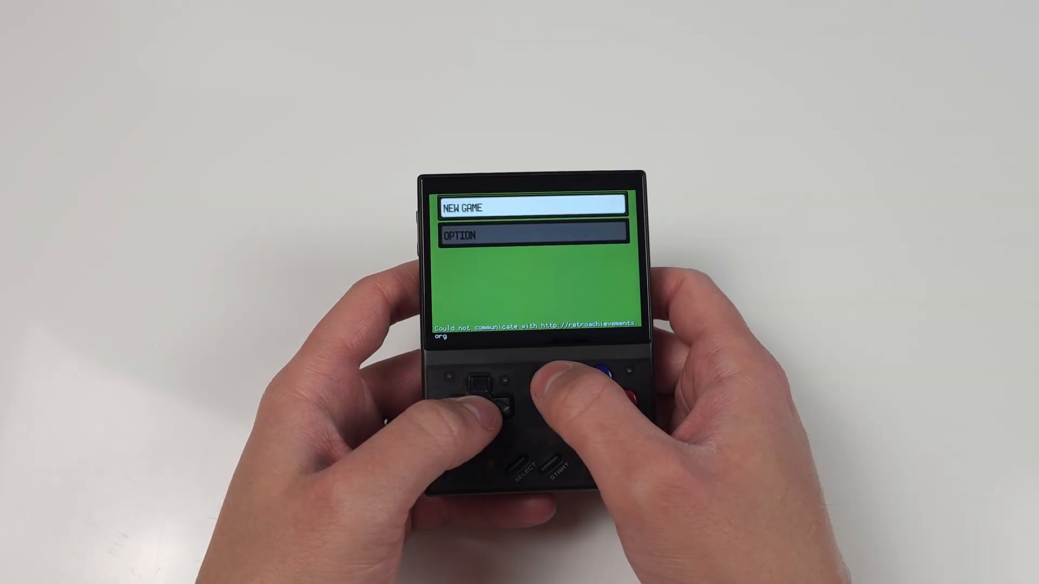
- Exit the running Game Boy game with the Menu button, returning through the loading screen
click(603, 375)
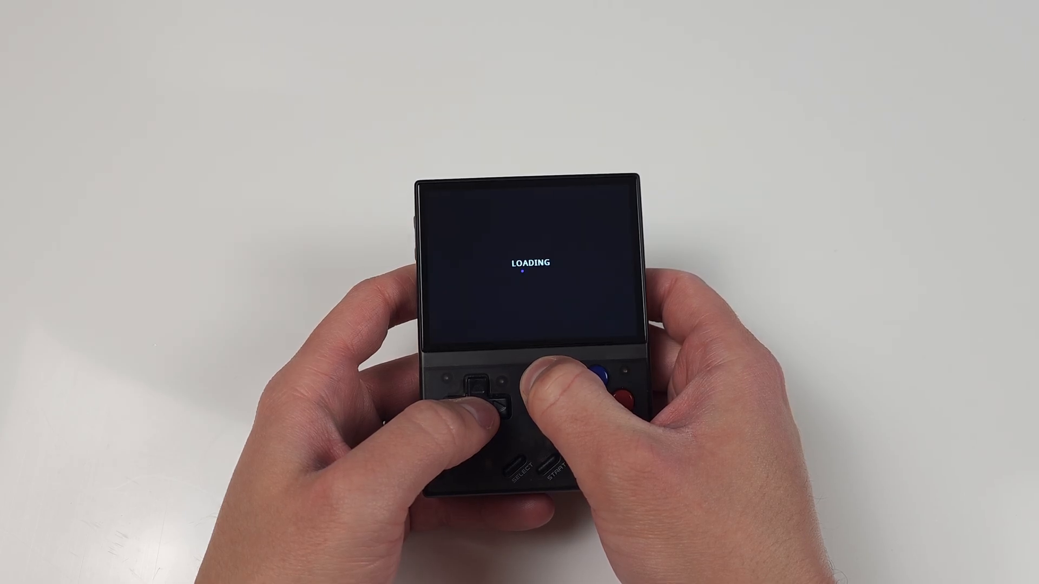